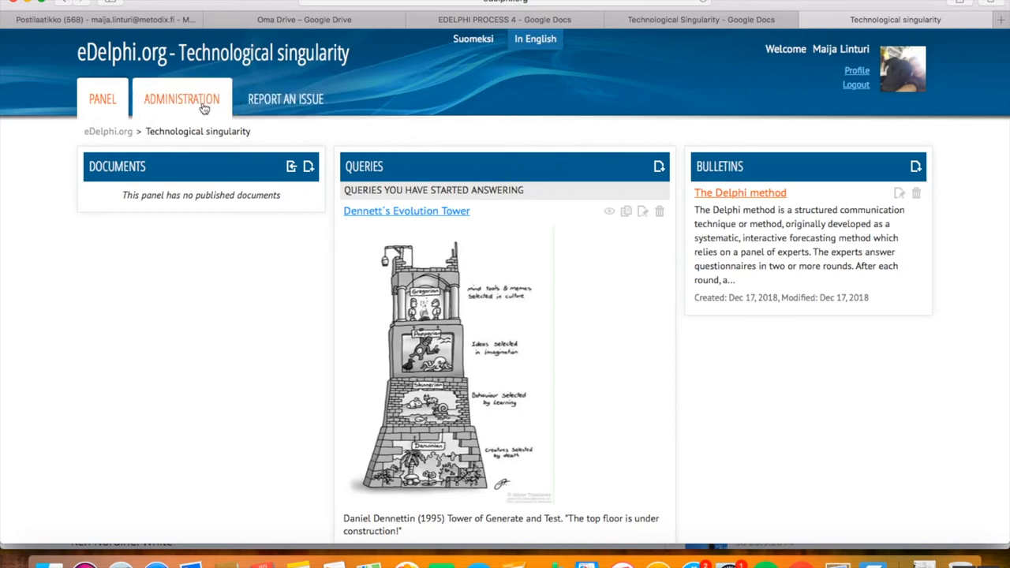
- Switch to the Administration page of the Technological singularity panel
click(182, 98)
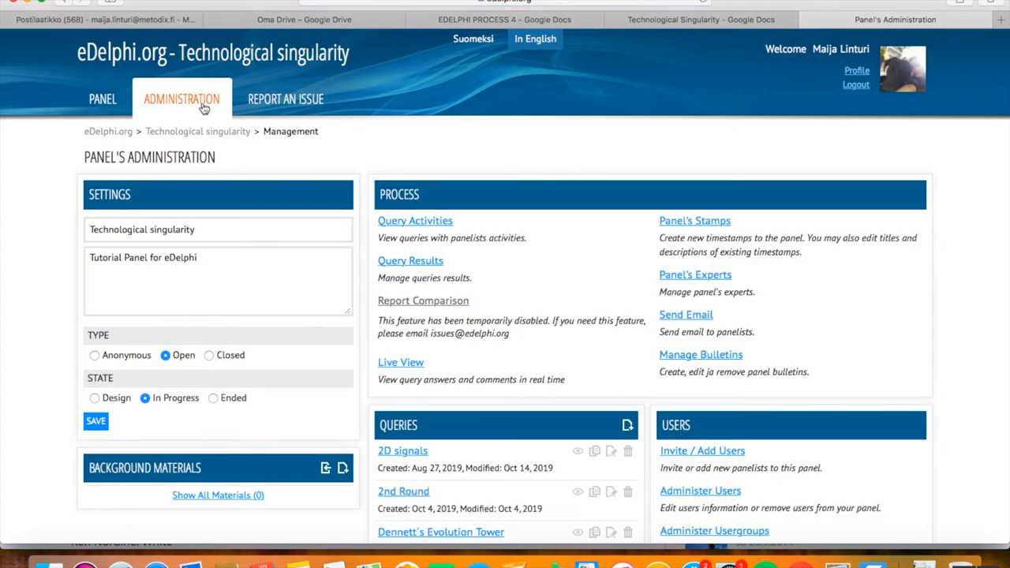
mouse_move(395, 170)
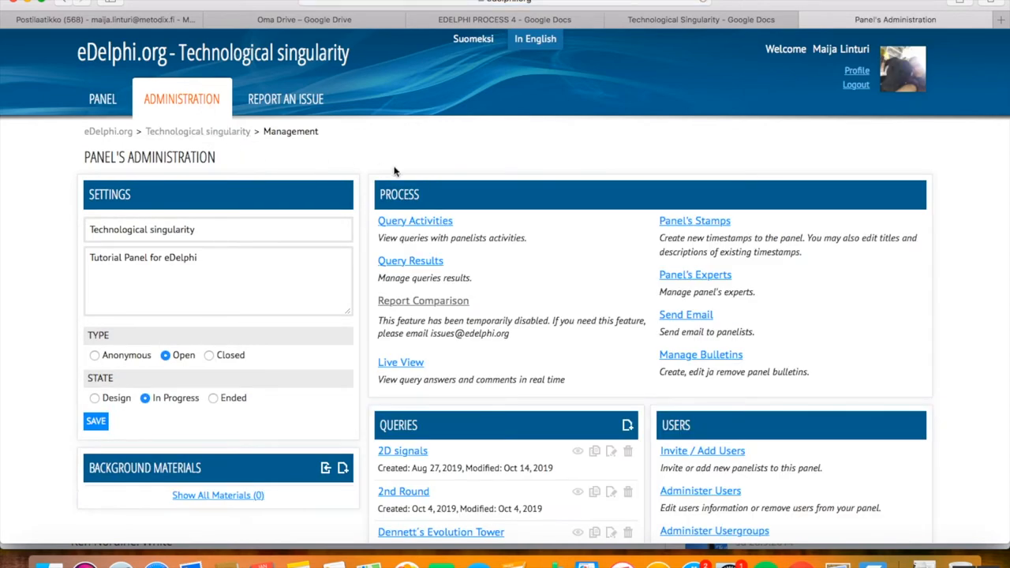
mouse_move(437, 227)
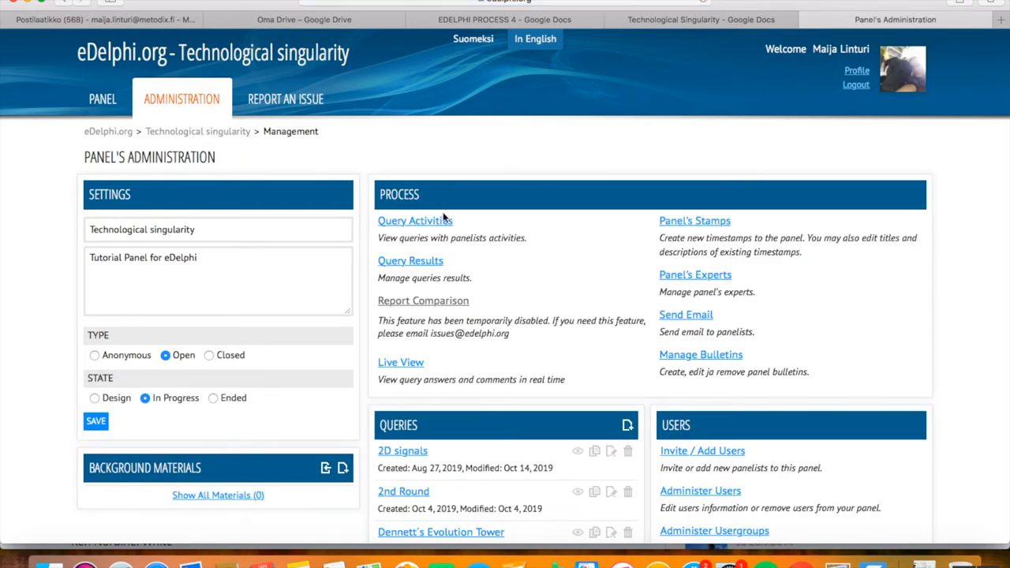
mouse_move(410, 266)
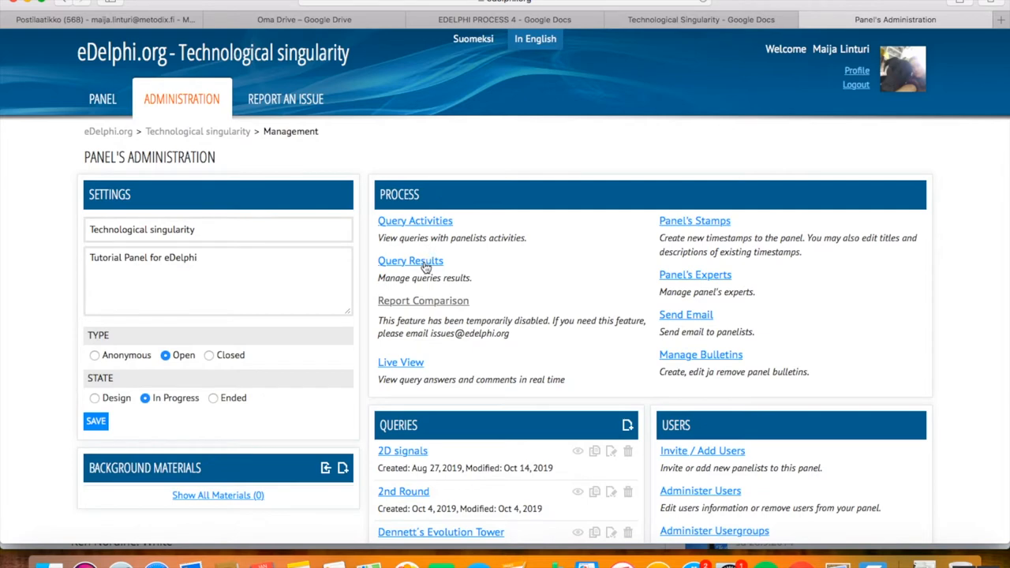
- Open Query Results and select the Technological Singularity query to show its filters
click(410, 260)
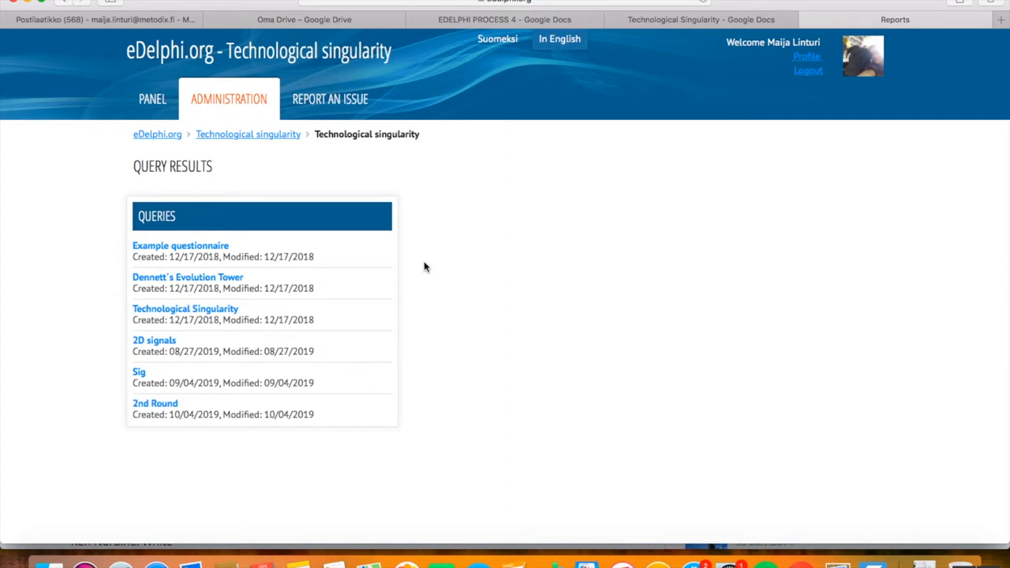
mouse_move(322, 227)
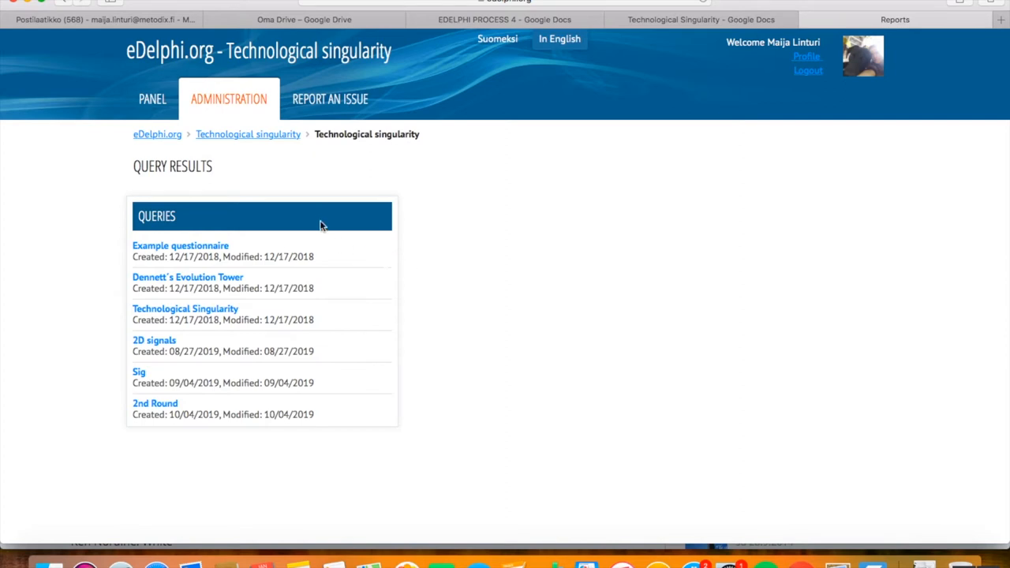
mouse_move(306, 369)
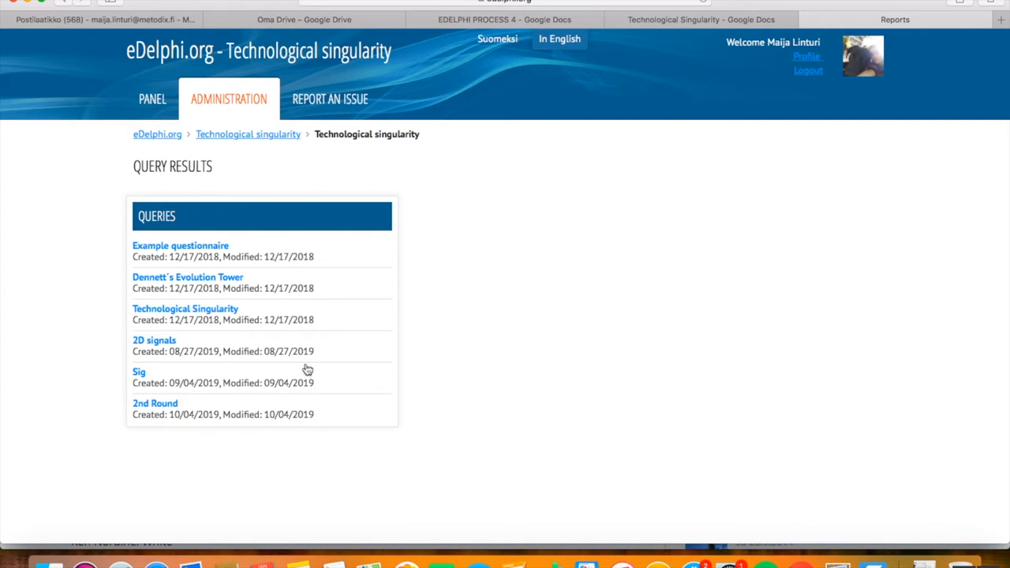
mouse_move(221, 314)
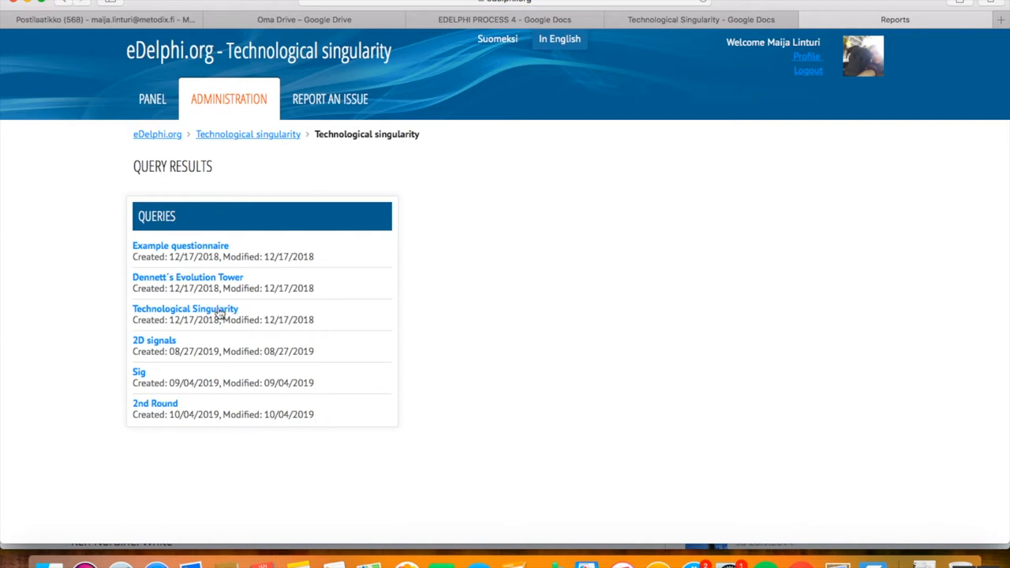
click(185, 308)
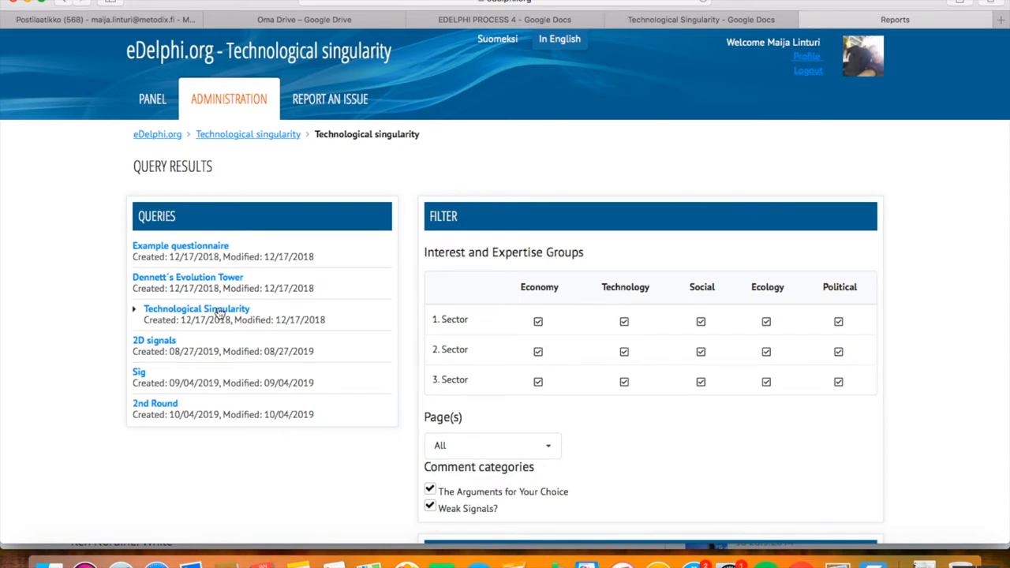
mouse_move(483, 221)
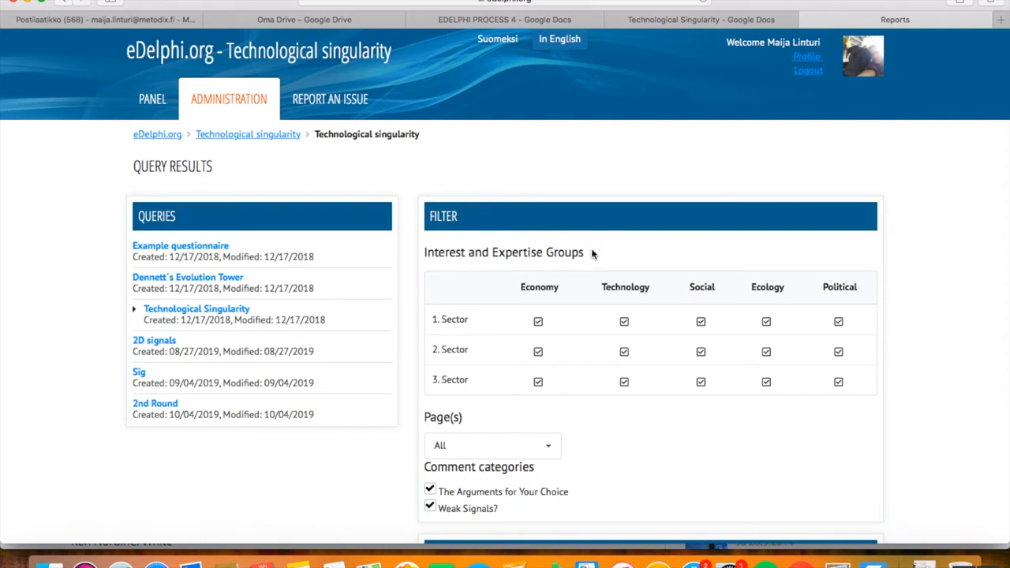
mouse_move(601, 404)
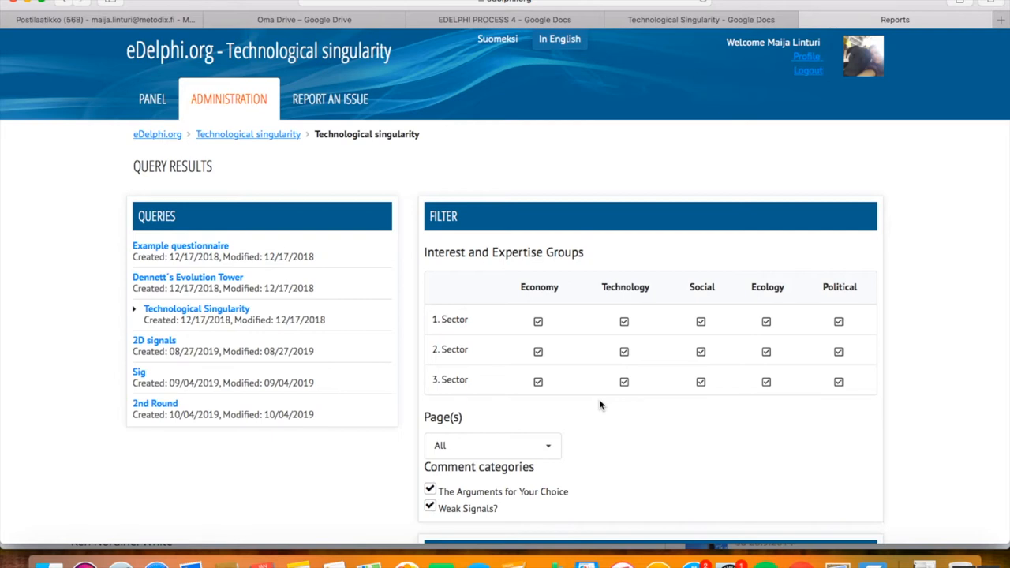
- Export the query report contents as a Google Document from the Export Report section
scroll(down, 3)
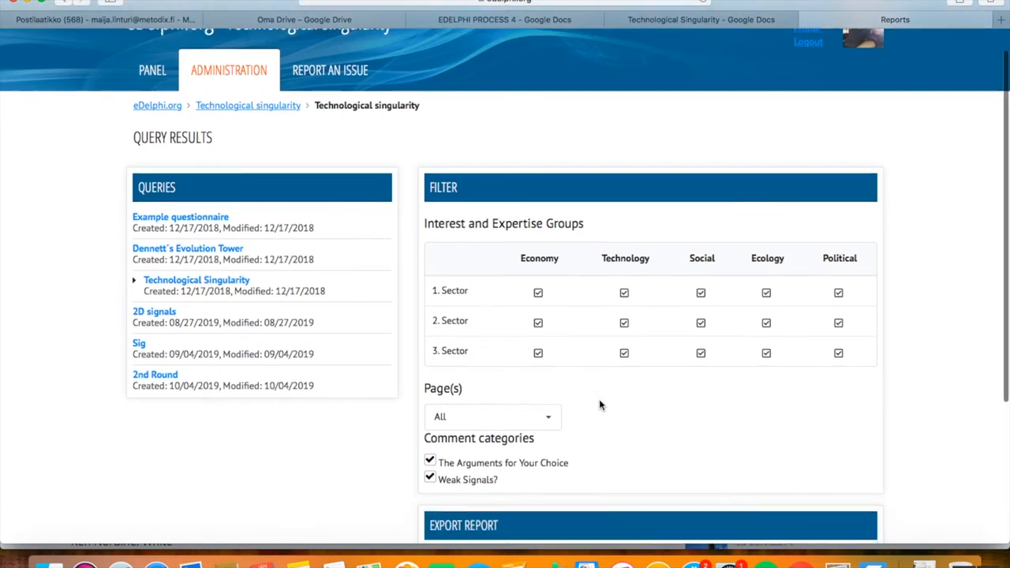
scroll(down, 3)
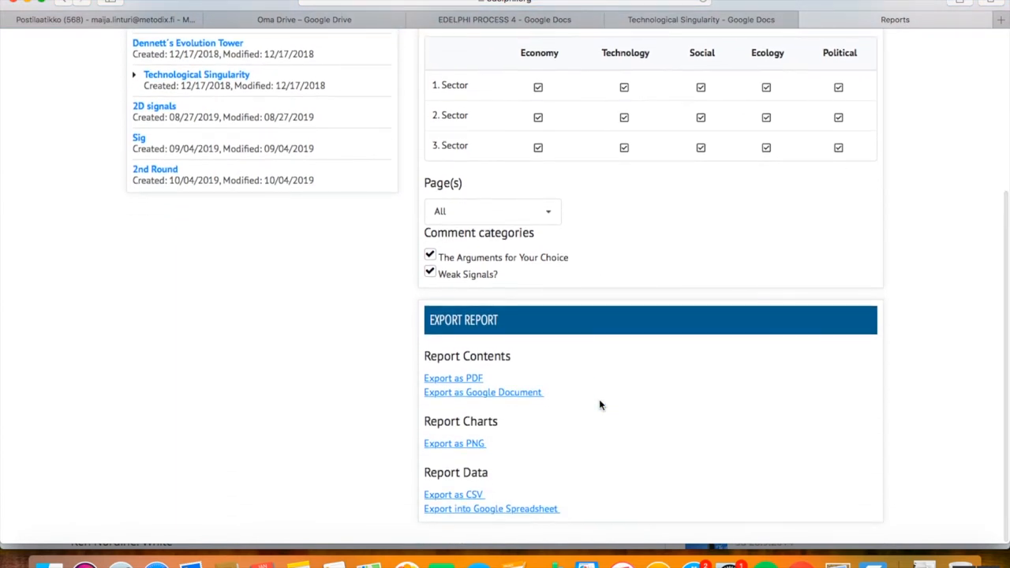
mouse_move(505, 325)
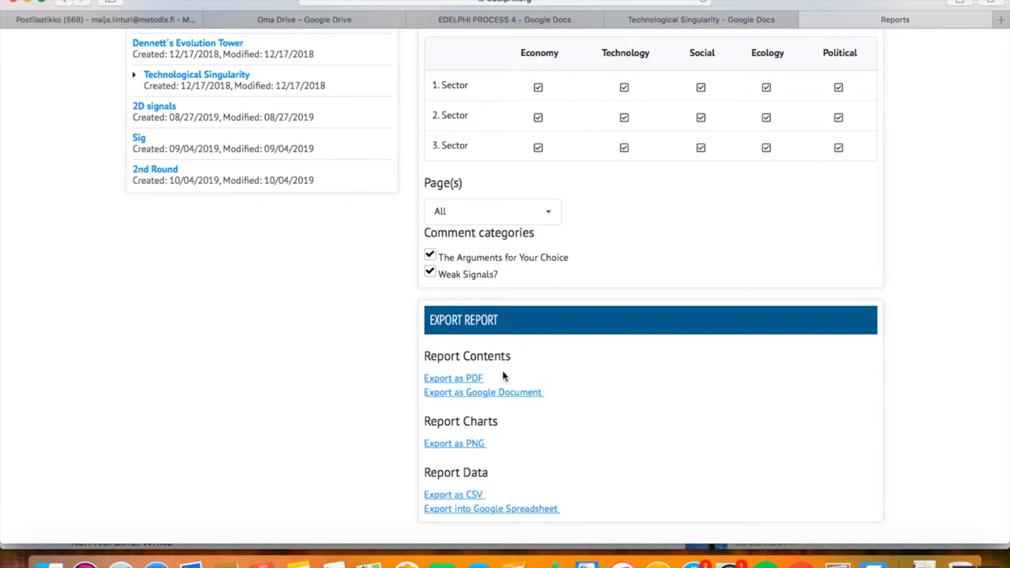
mouse_move(496, 380)
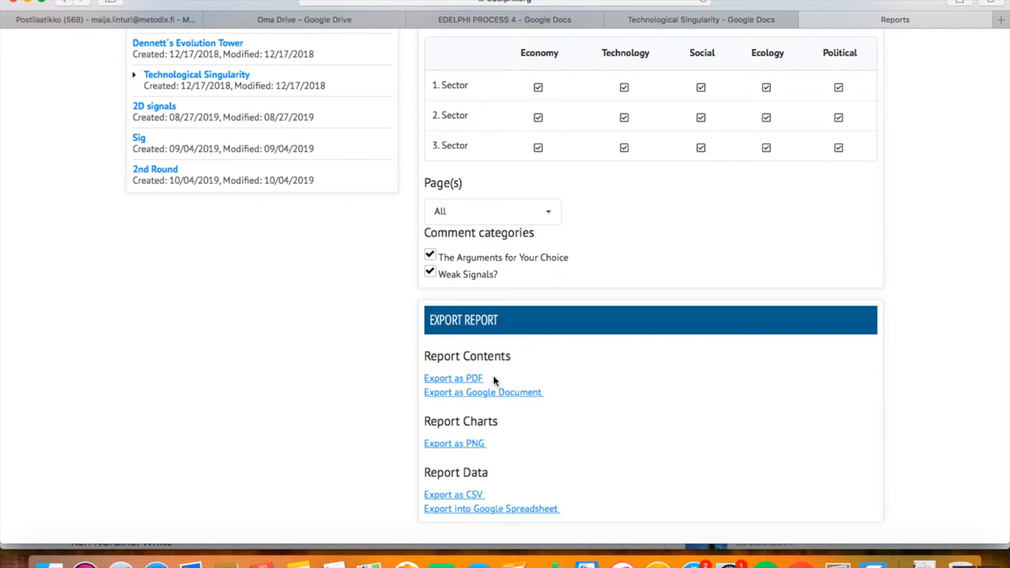
mouse_move(549, 396)
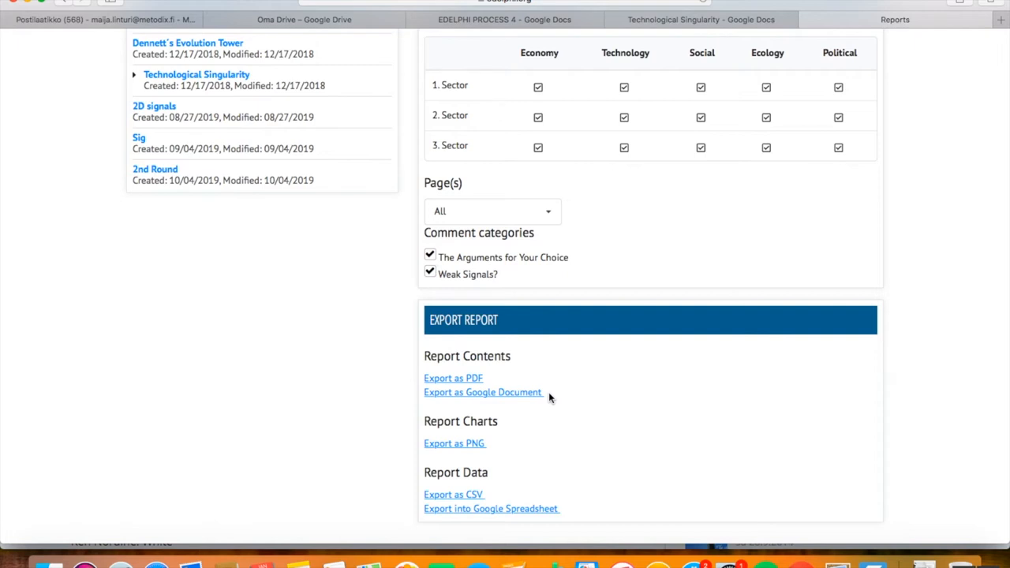
mouse_move(518, 398)
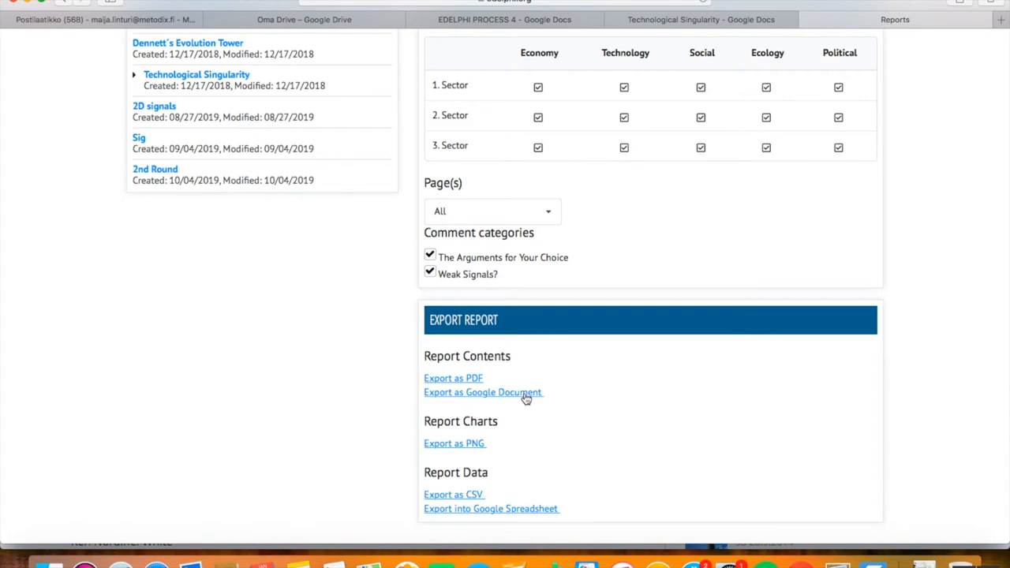
click(483, 392)
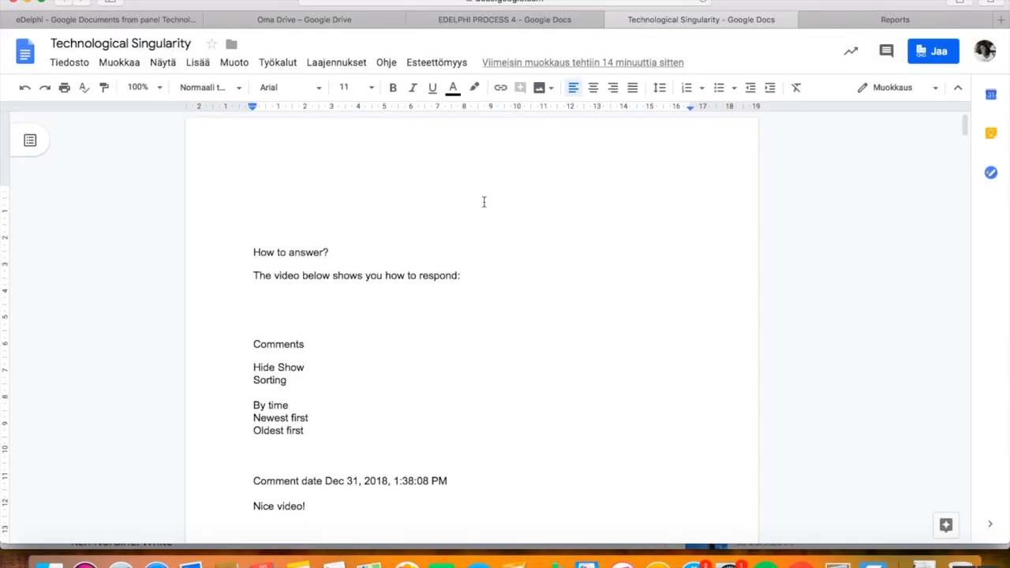
scroll(down, 3)
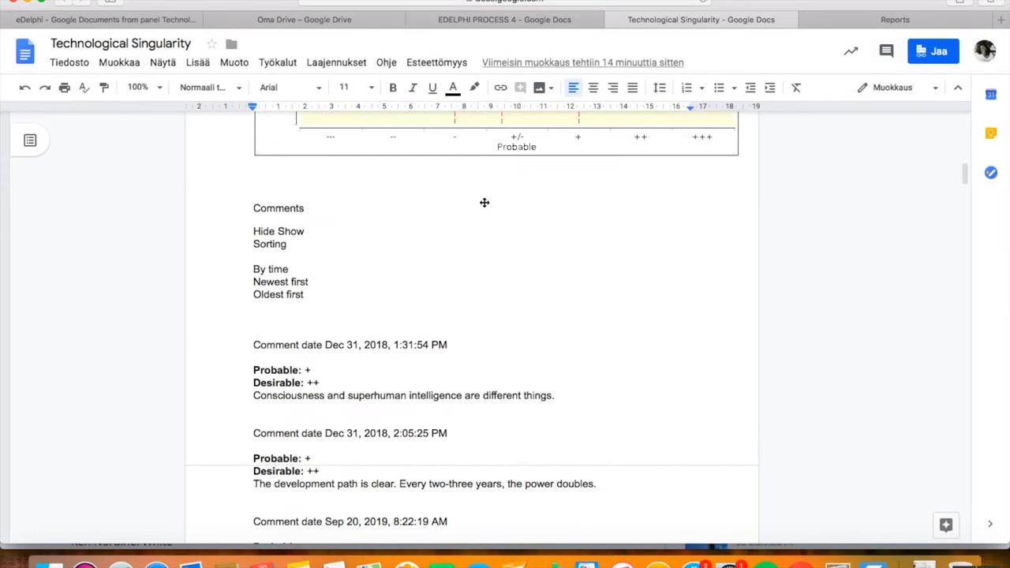
scroll(down, 3)
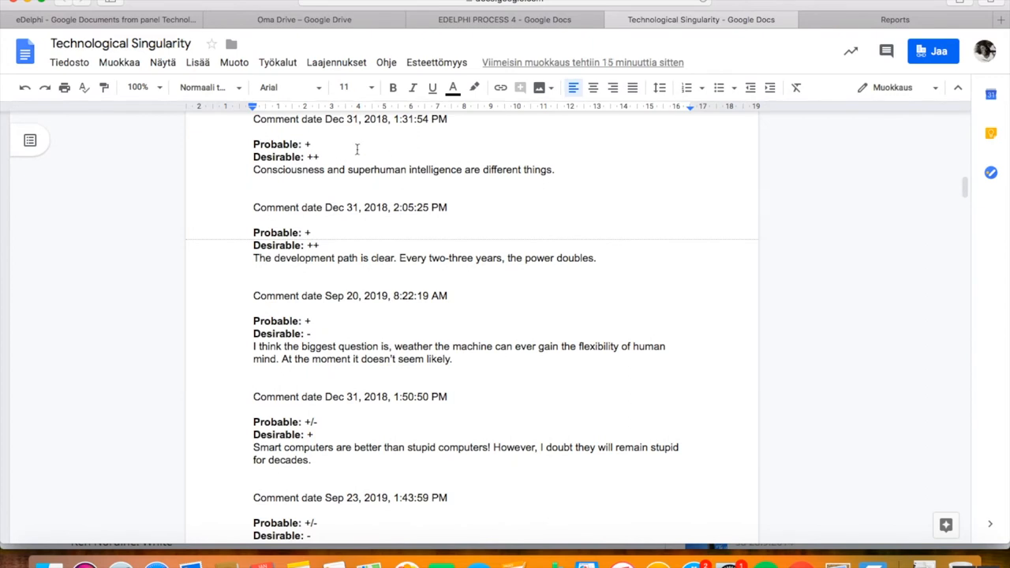
mouse_move(347, 161)
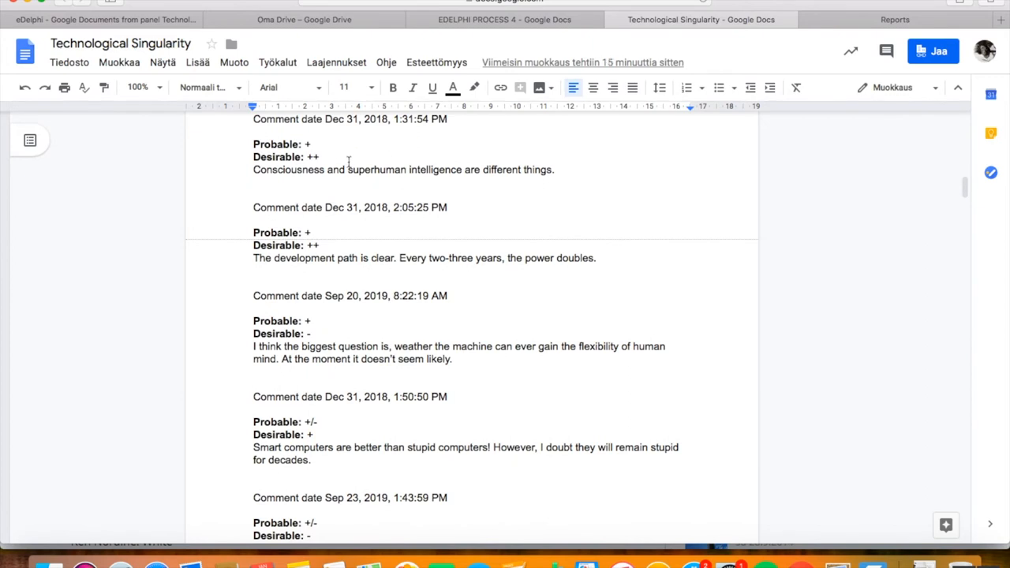
mouse_move(344, 455)
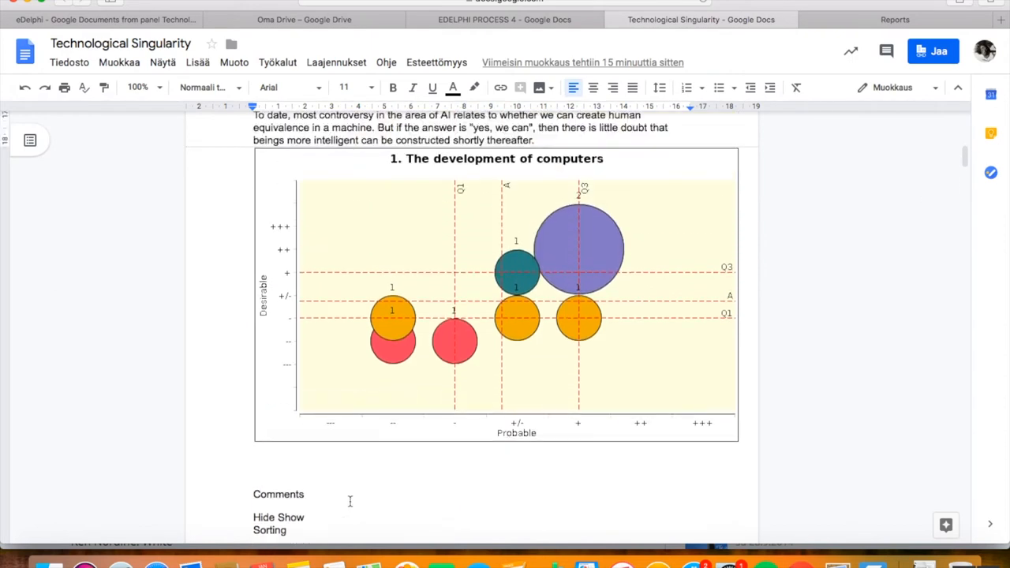
mouse_move(671, 439)
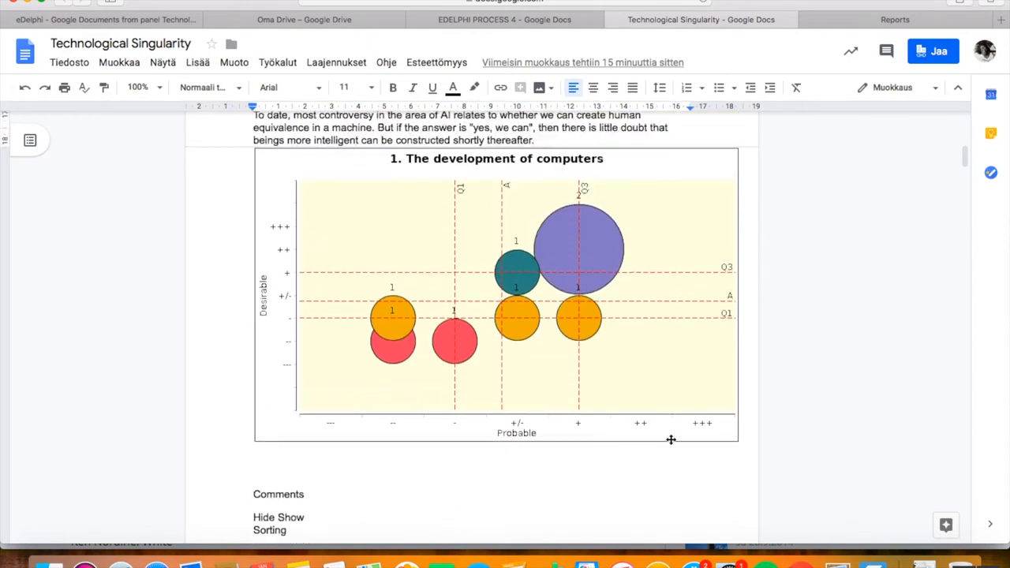
mouse_move(723, 433)
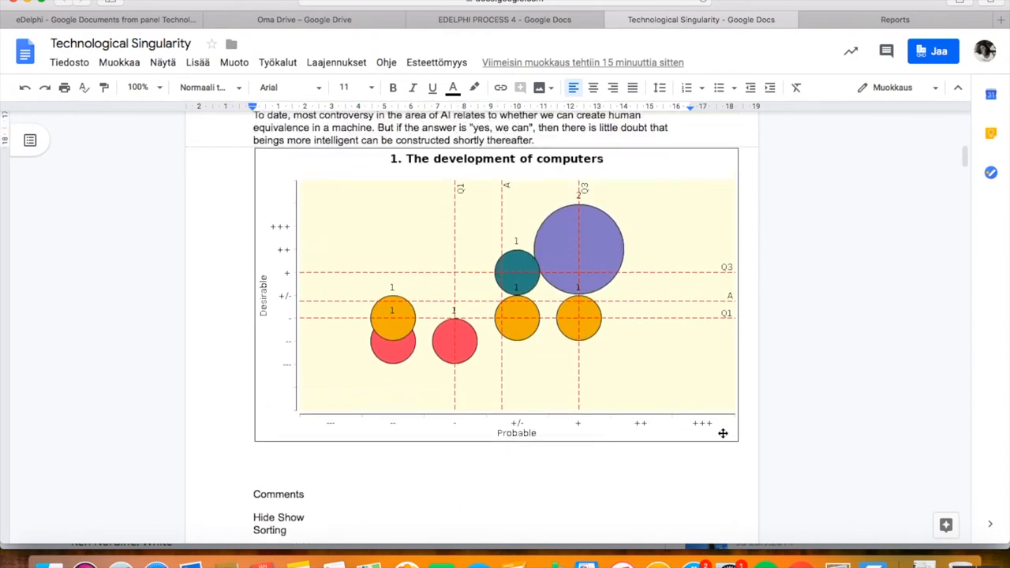
mouse_move(626, 404)
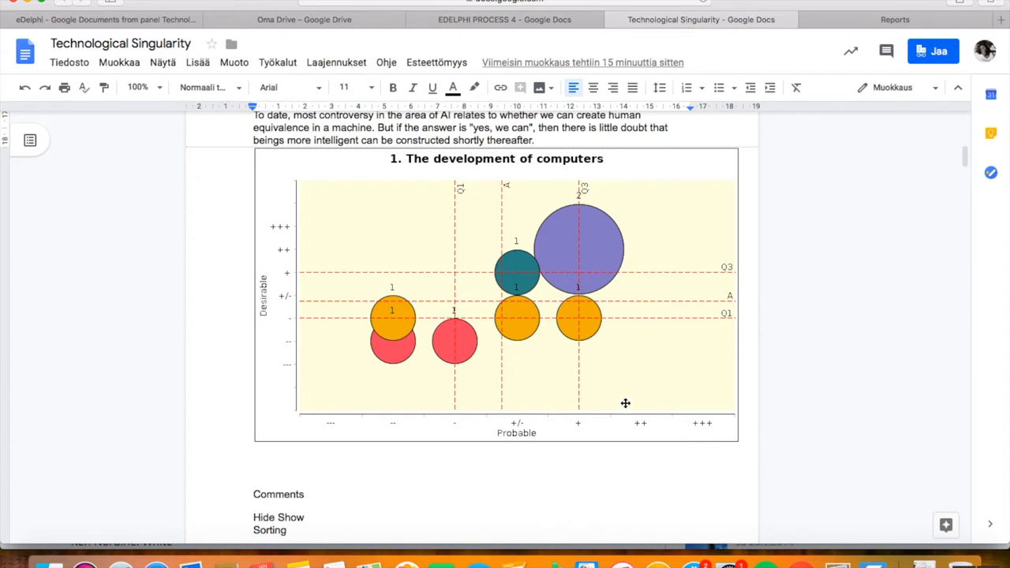
mouse_move(294, 246)
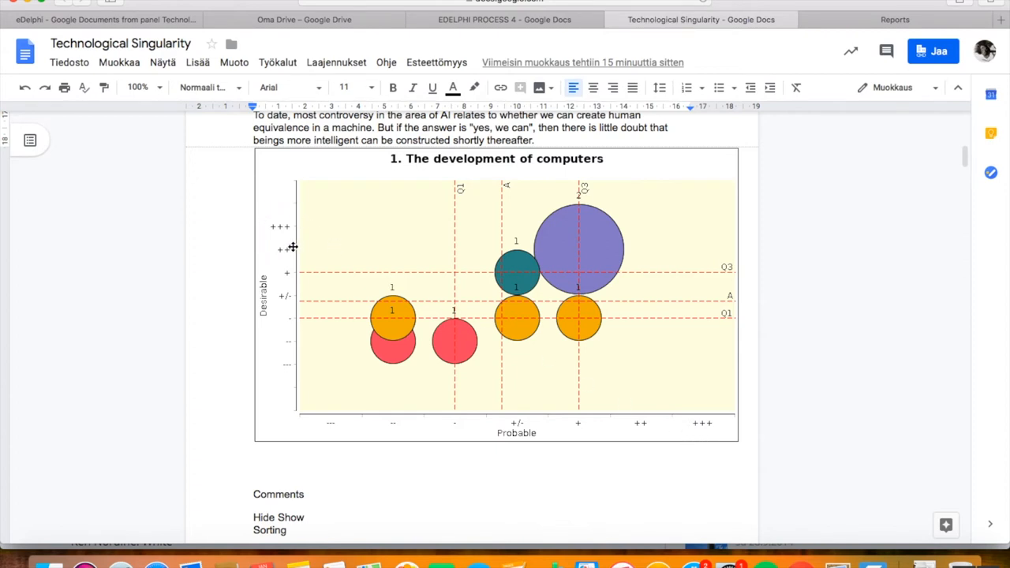
mouse_move(306, 224)
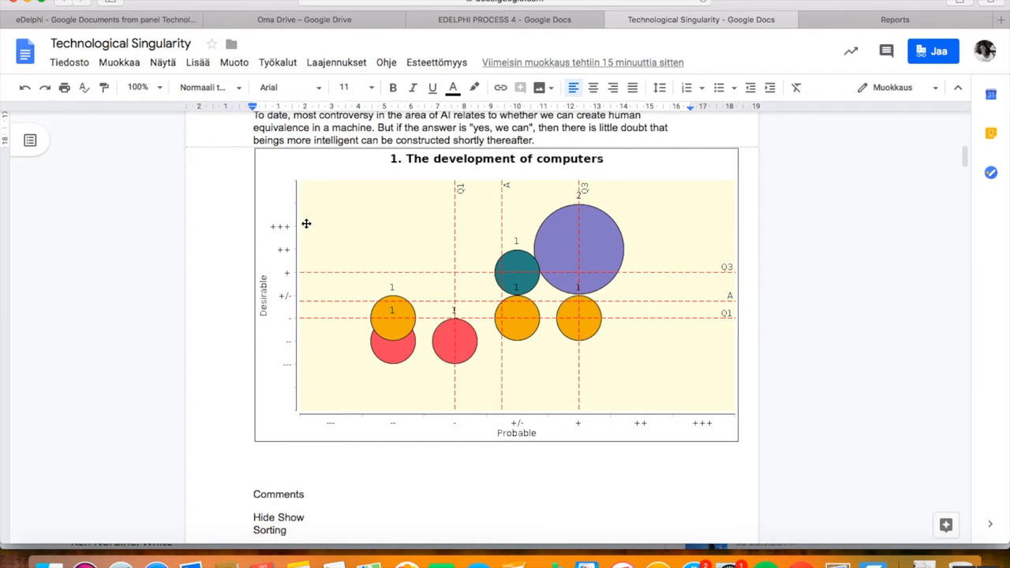
mouse_move(321, 420)
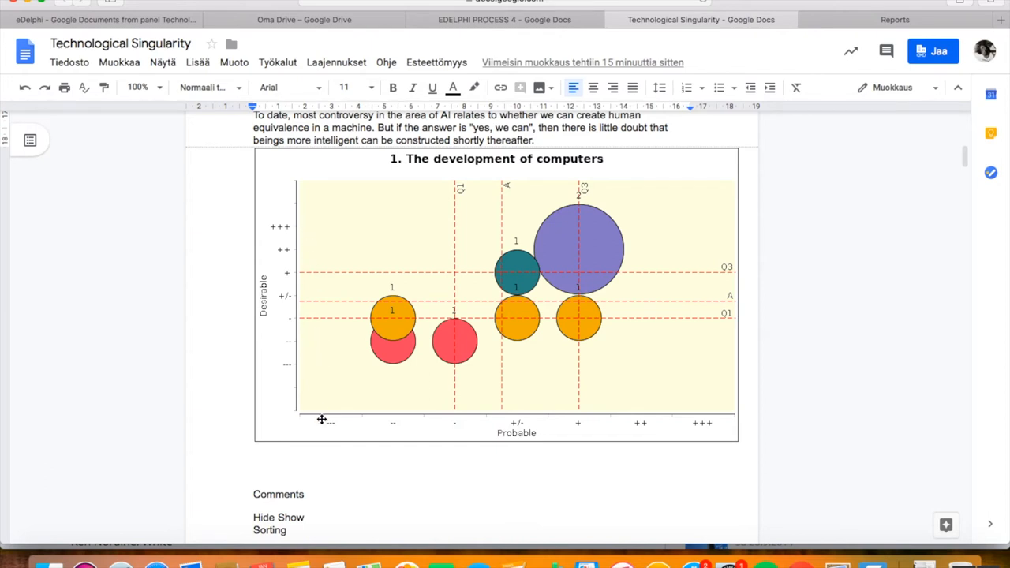
mouse_move(318, 420)
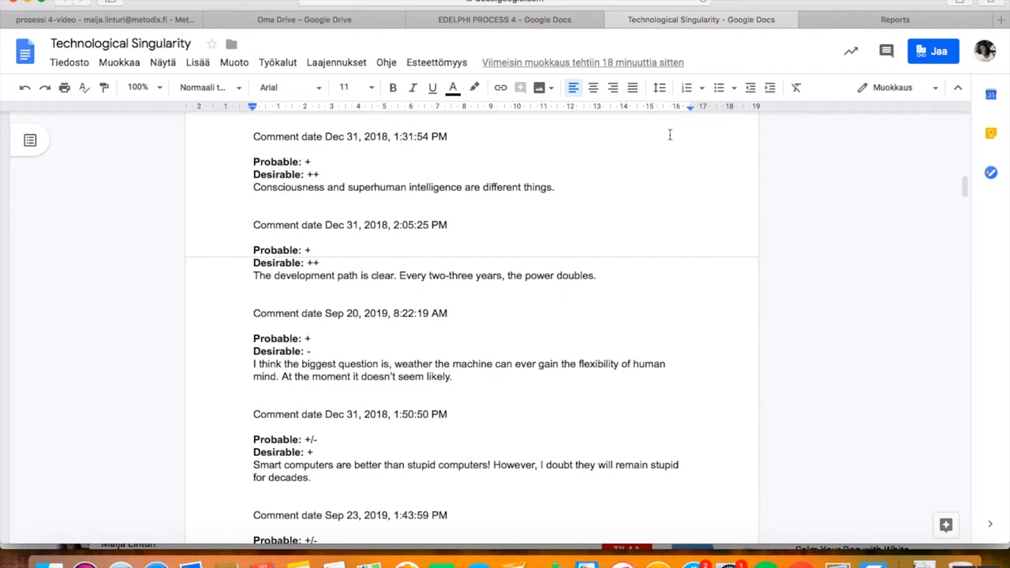
- Review the Superhumanly intelligent and Large computer networks charts, then return to the document tab
scroll(down, 3)
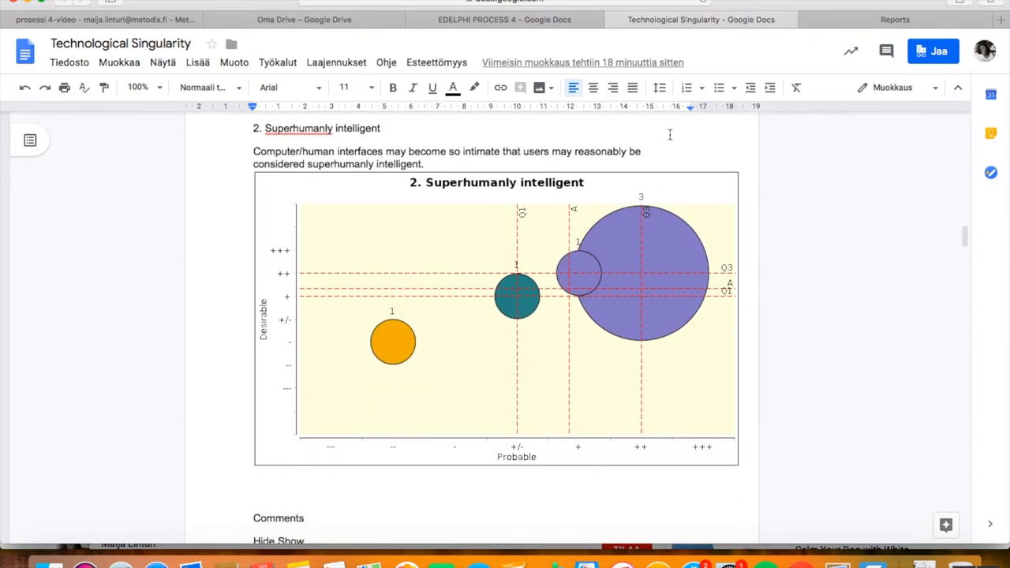
mouse_move(638, 206)
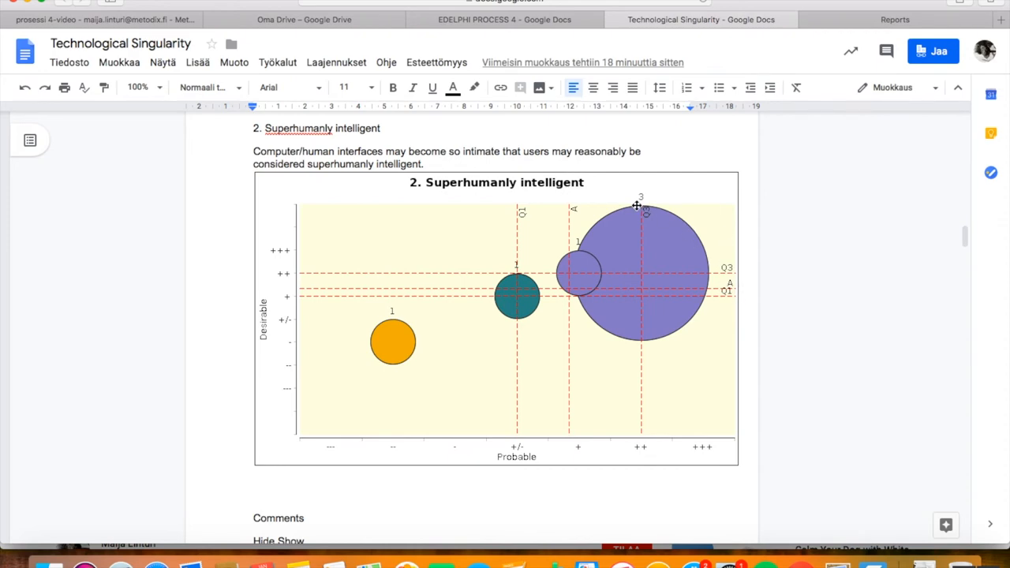
mouse_move(670, 230)
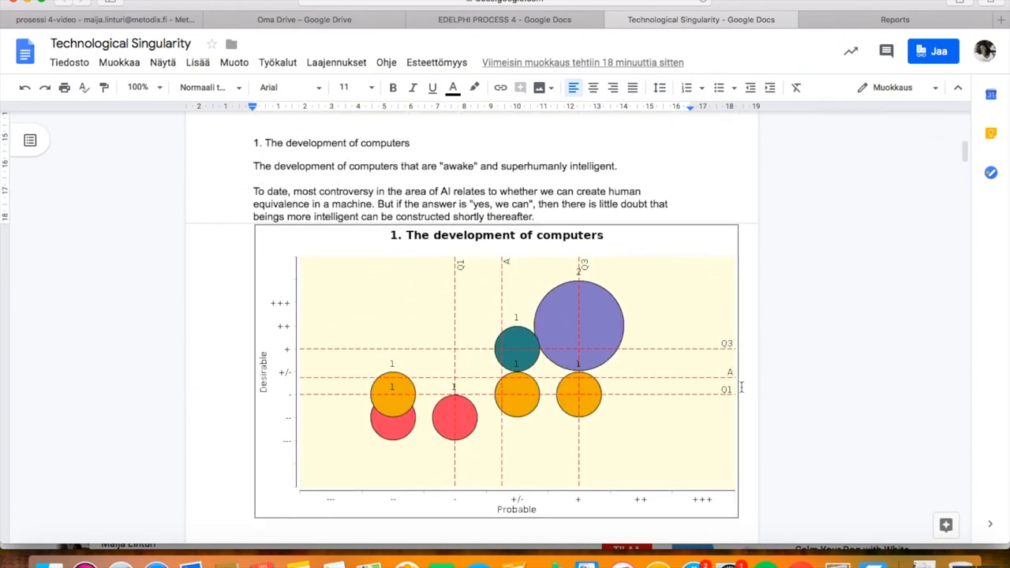
mouse_move(436, 379)
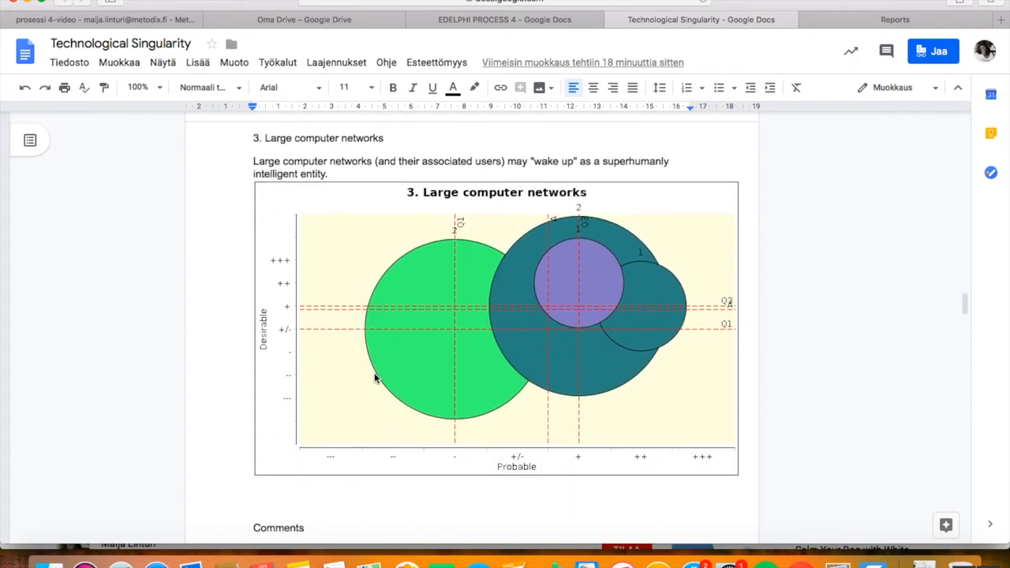
mouse_move(517, 300)
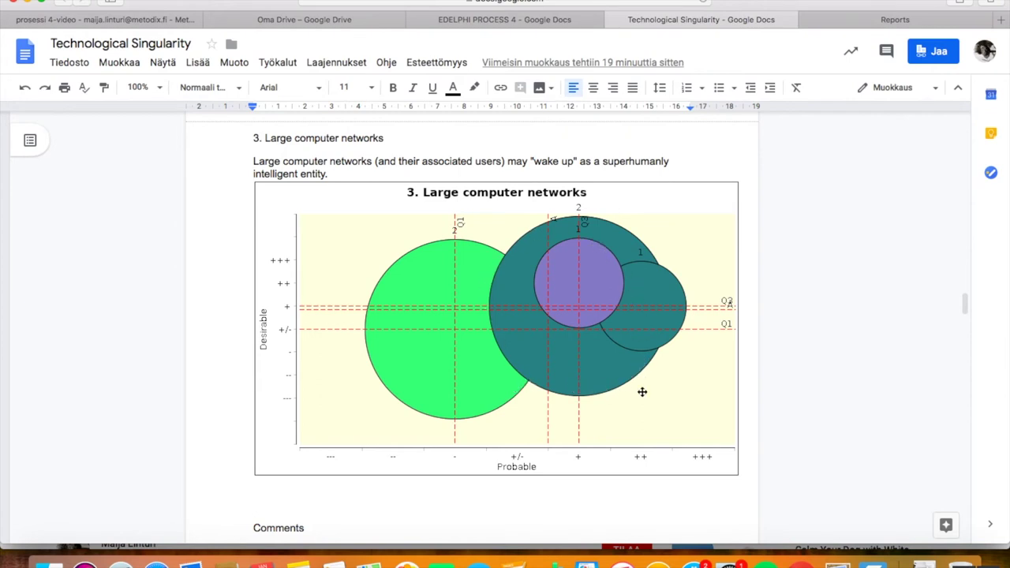
mouse_move(776, 399)
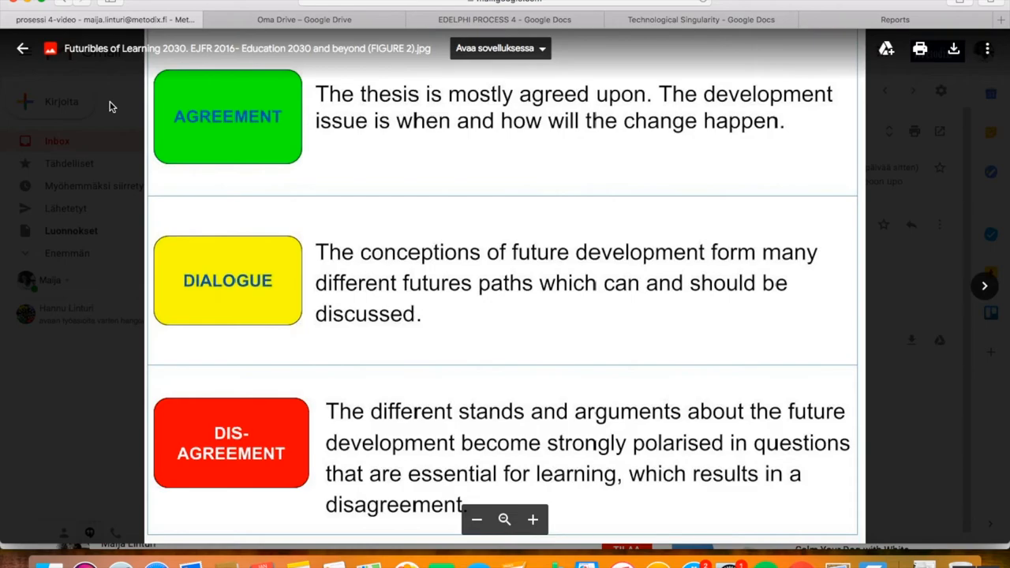
click(701, 19)
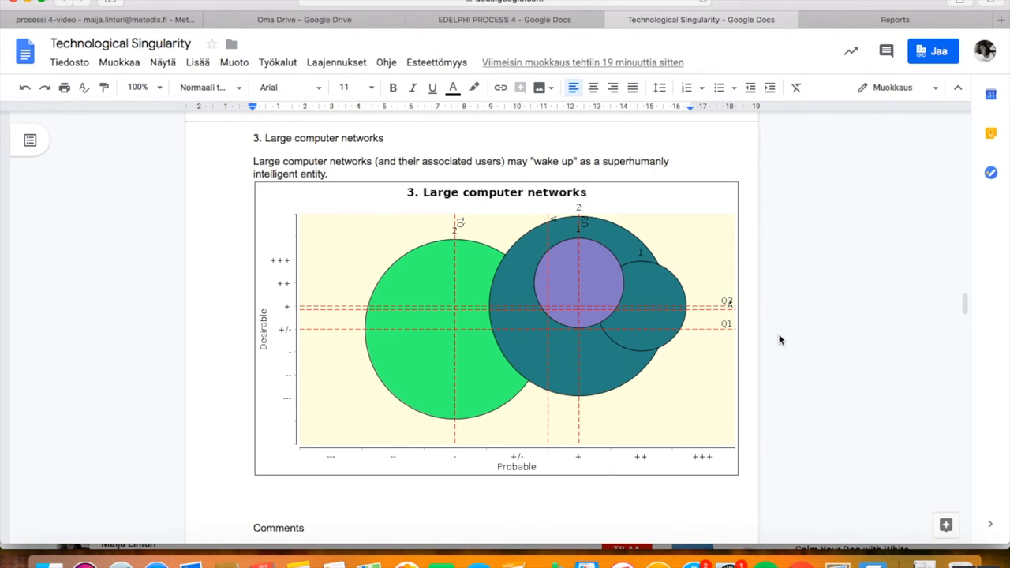
mouse_move(579, 447)
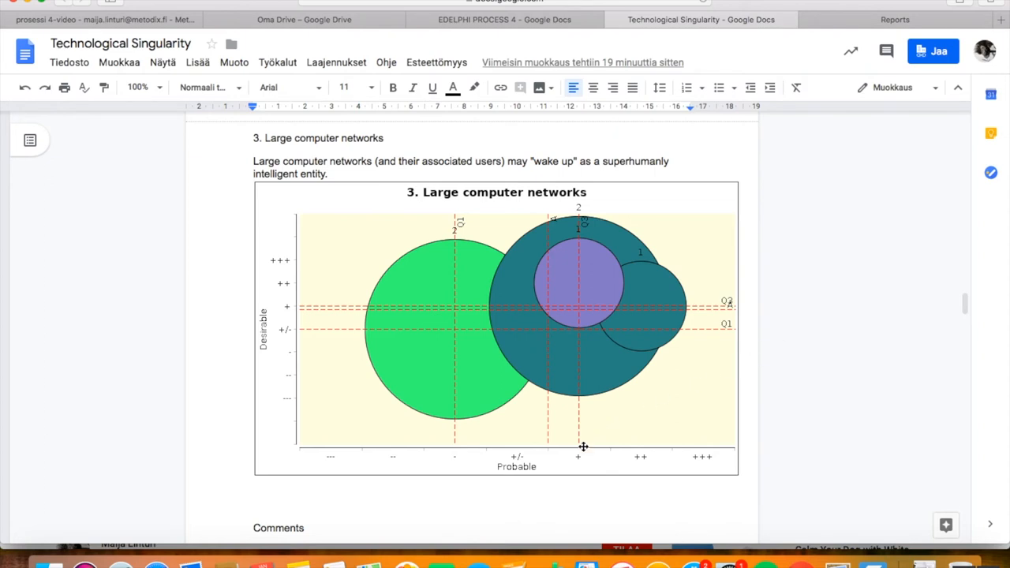
mouse_move(536, 470)
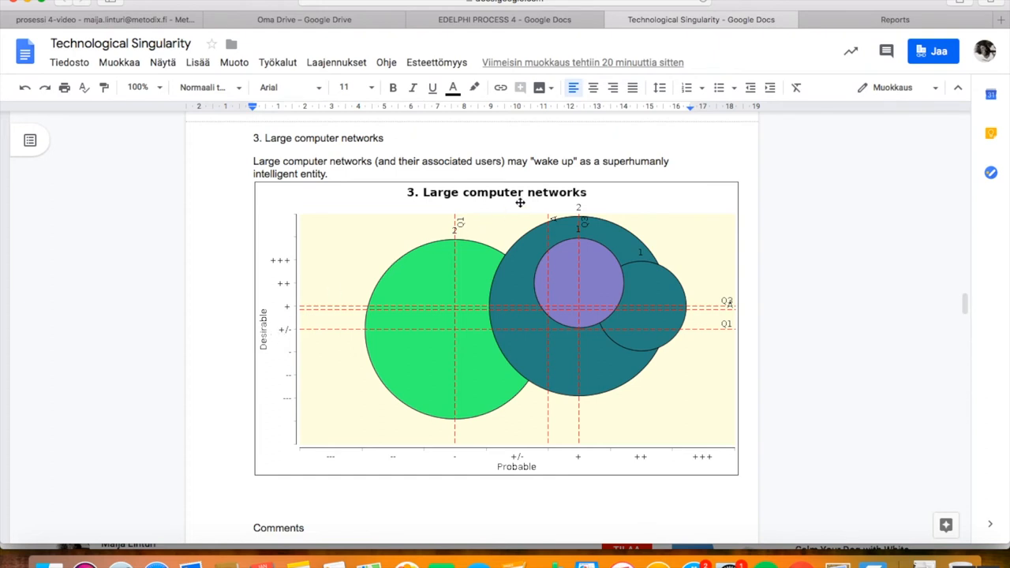
mouse_move(502, 288)
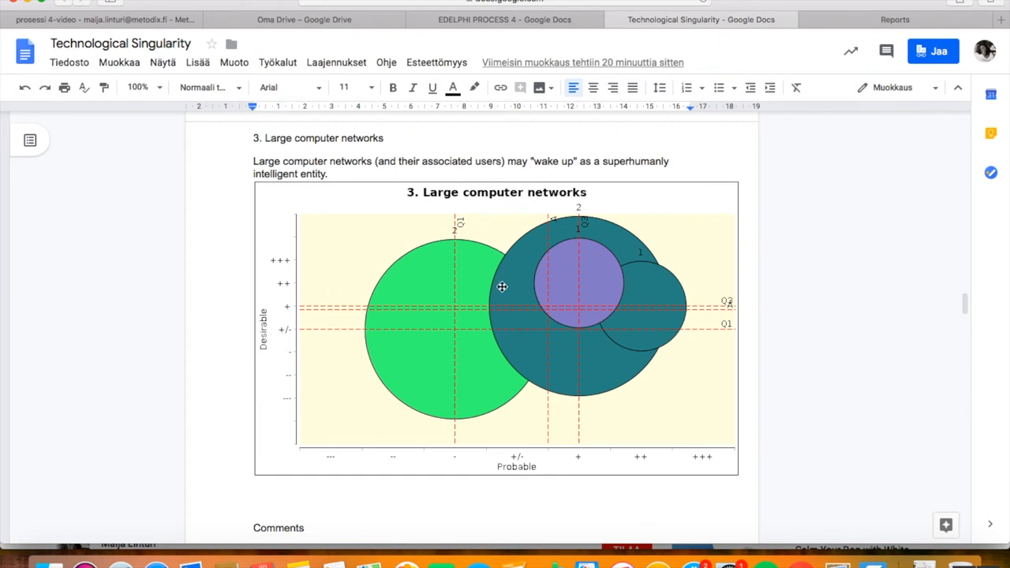
mouse_move(315, 334)
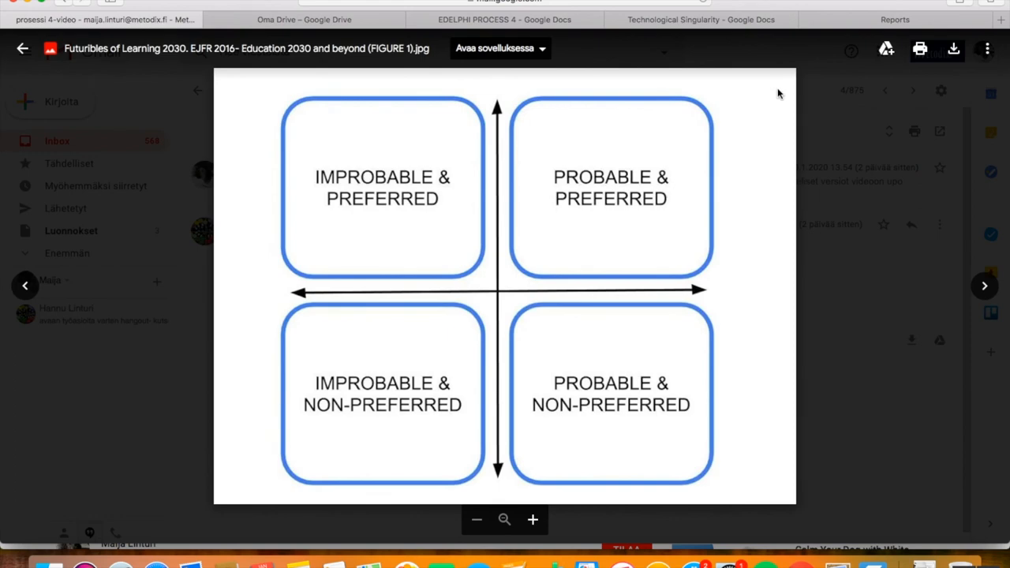
mouse_move(778, 92)
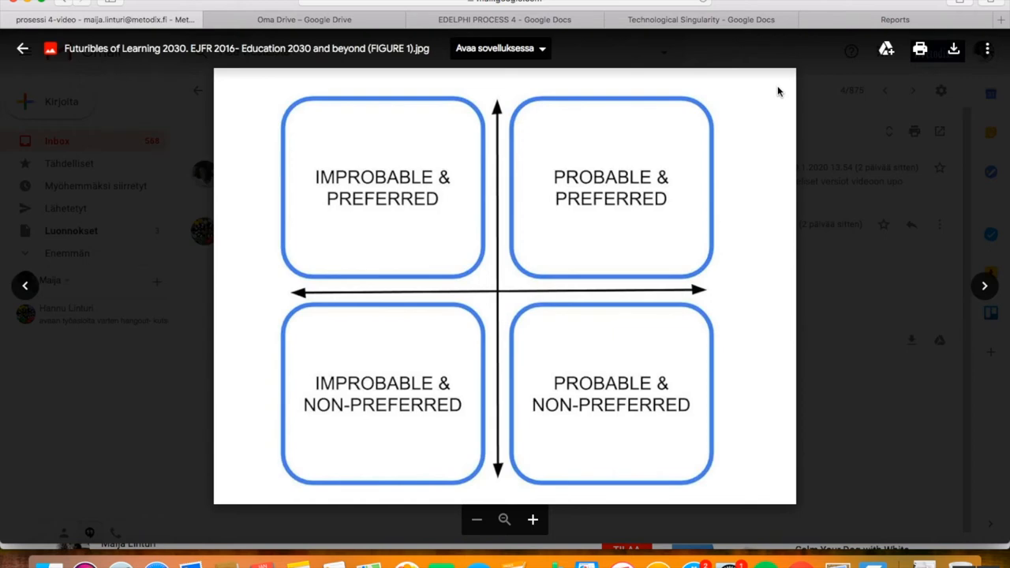
mouse_move(700, 171)
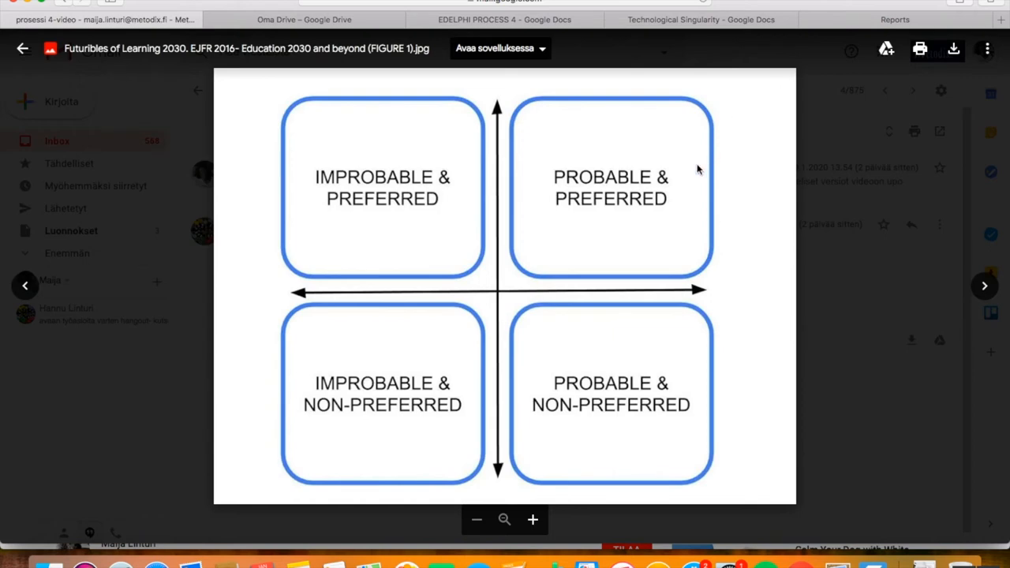
mouse_move(673, 196)
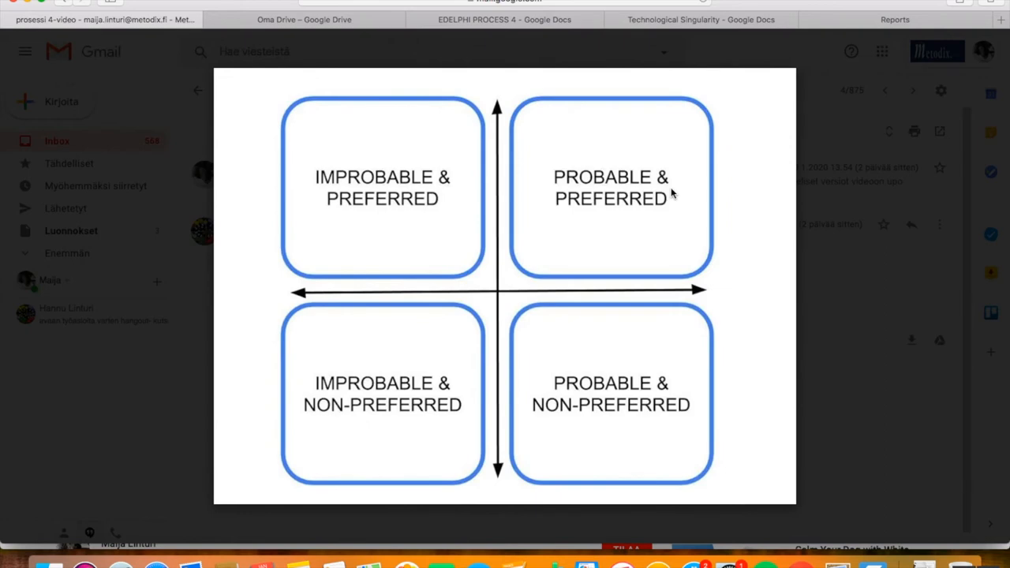
mouse_move(442, 356)
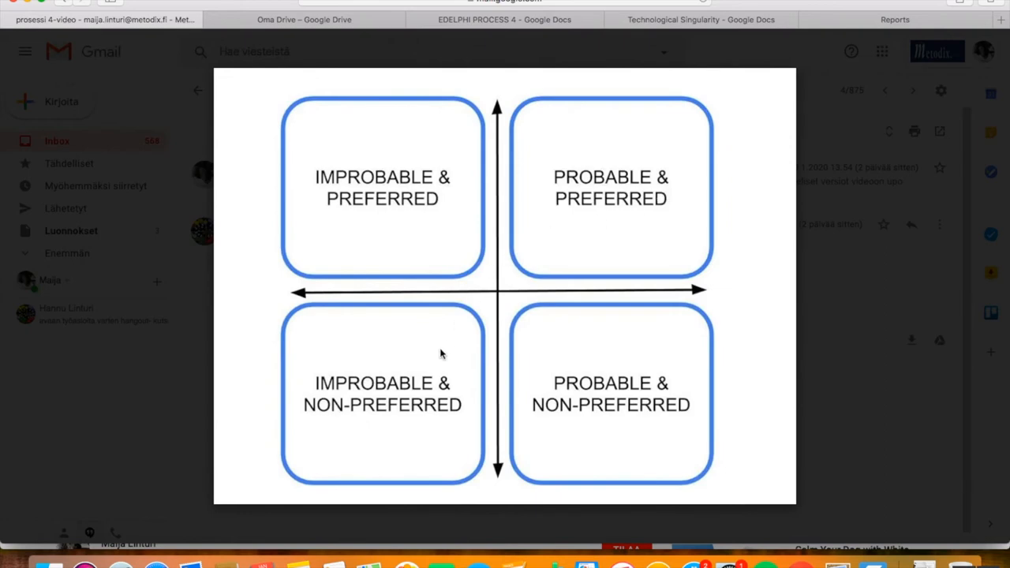
mouse_move(436, 387)
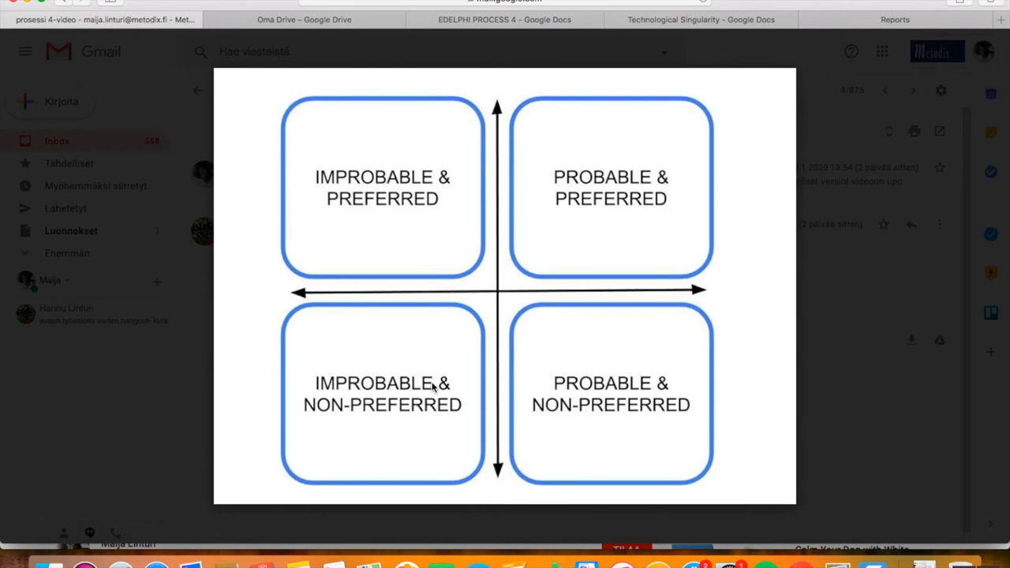
mouse_move(409, 246)
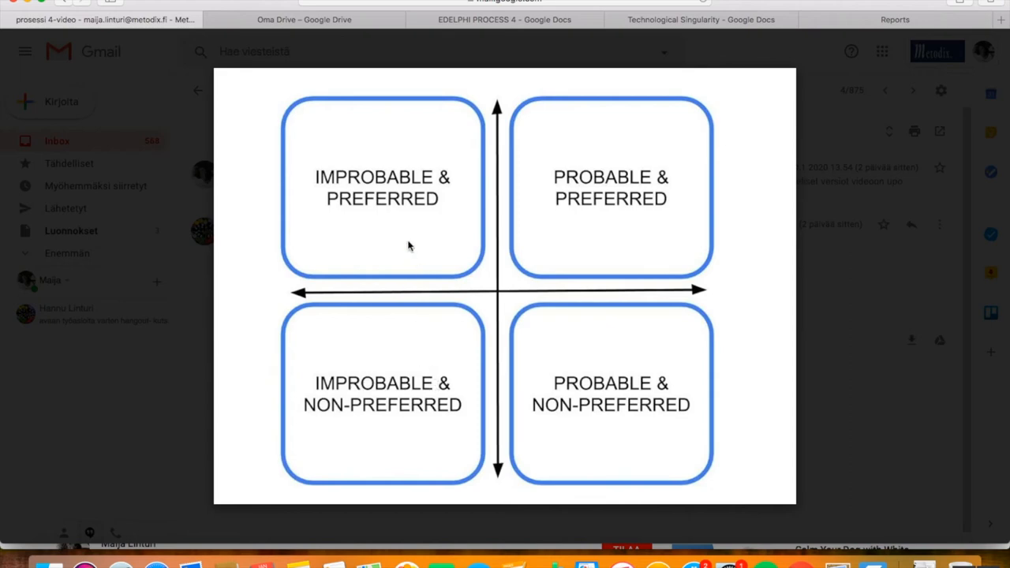
mouse_move(404, 221)
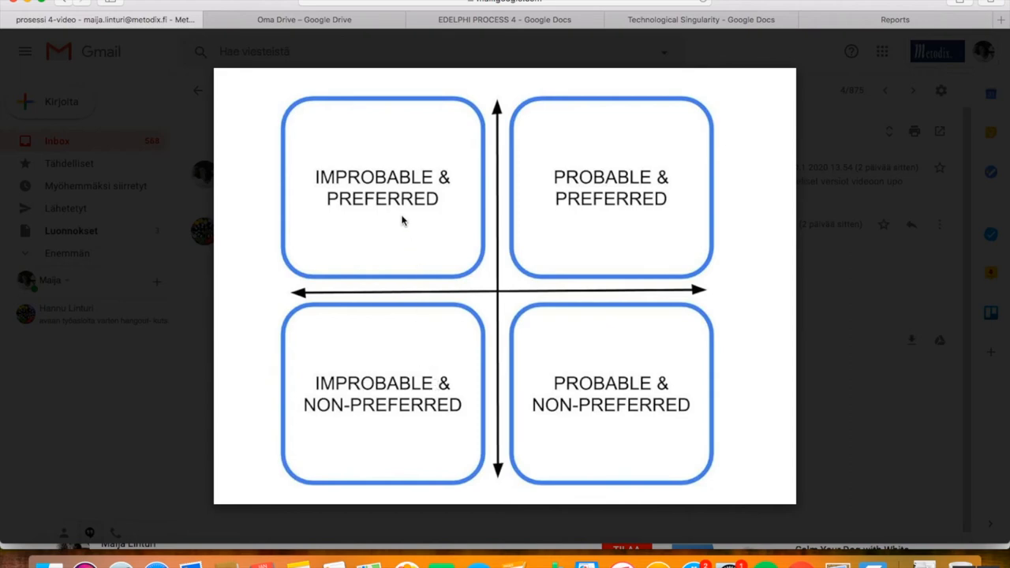
mouse_move(565, 312)
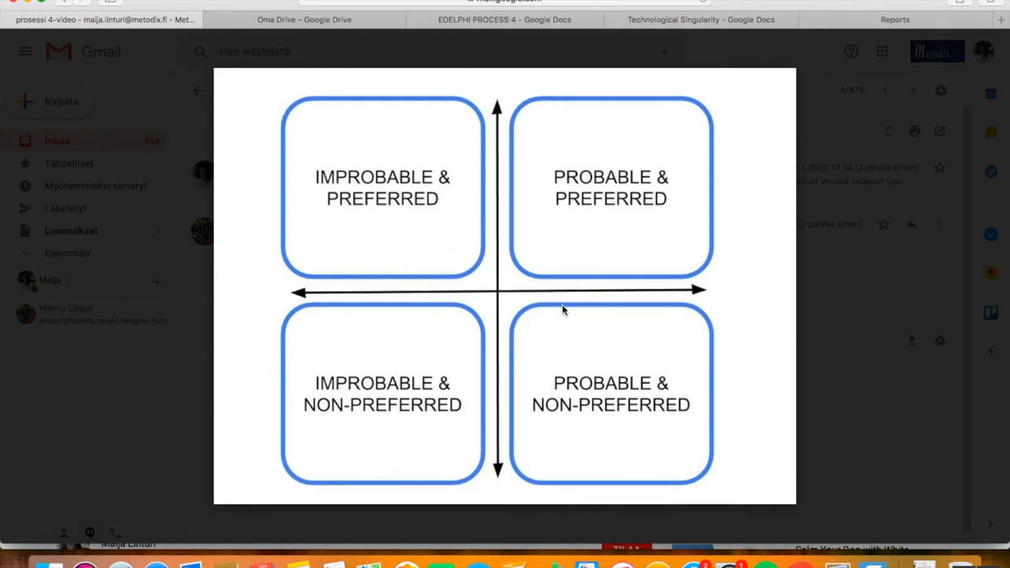
mouse_move(620, 363)
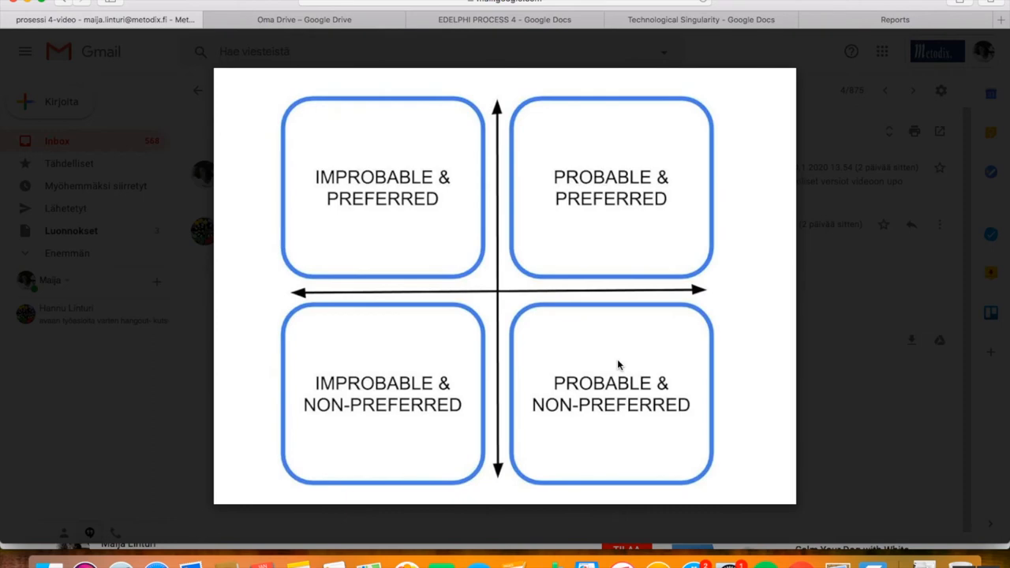
mouse_move(736, 290)
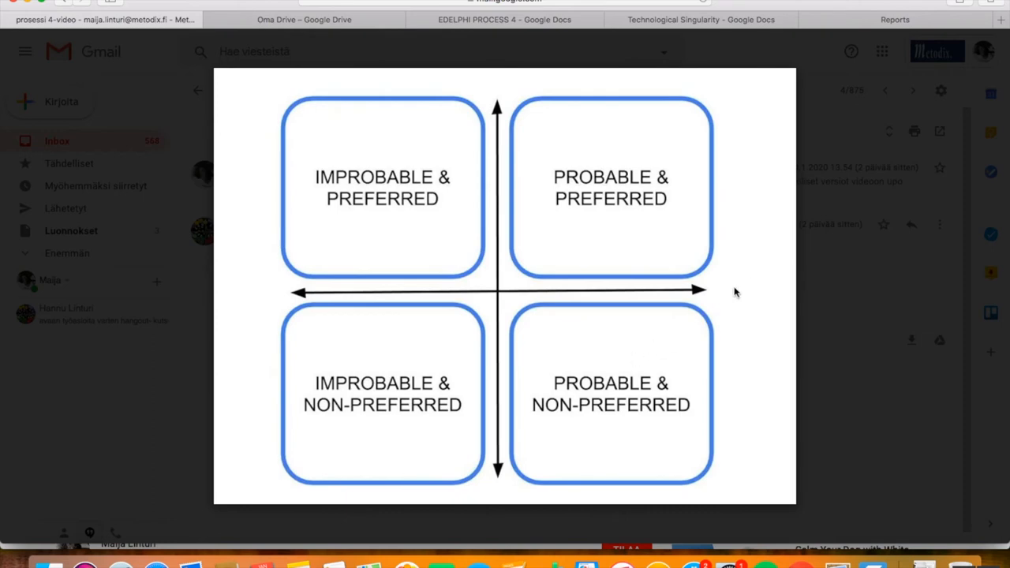
mouse_move(773, 271)
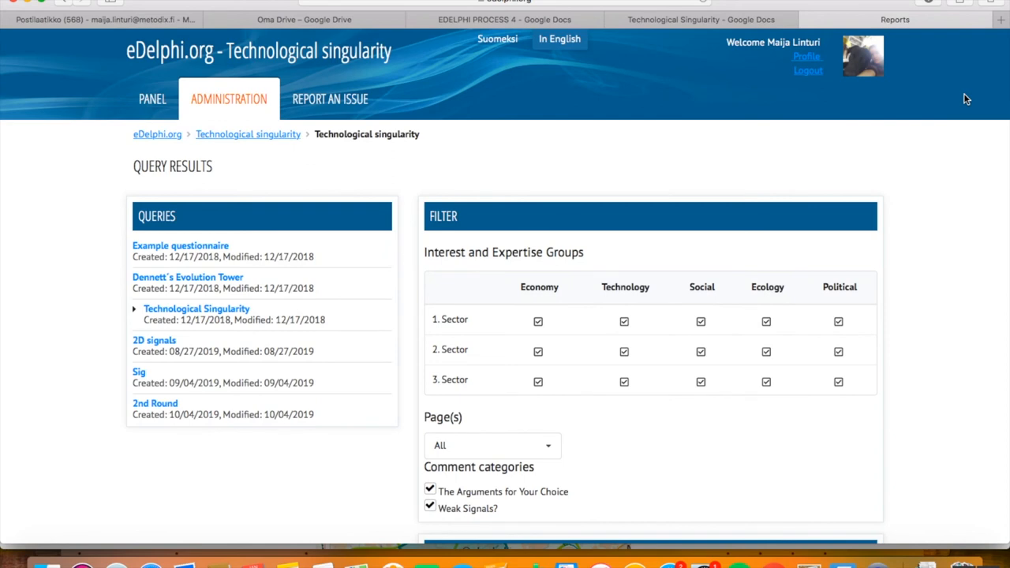
- Export the report charts as PNG images, to be delivered by email
scroll(down, 3)
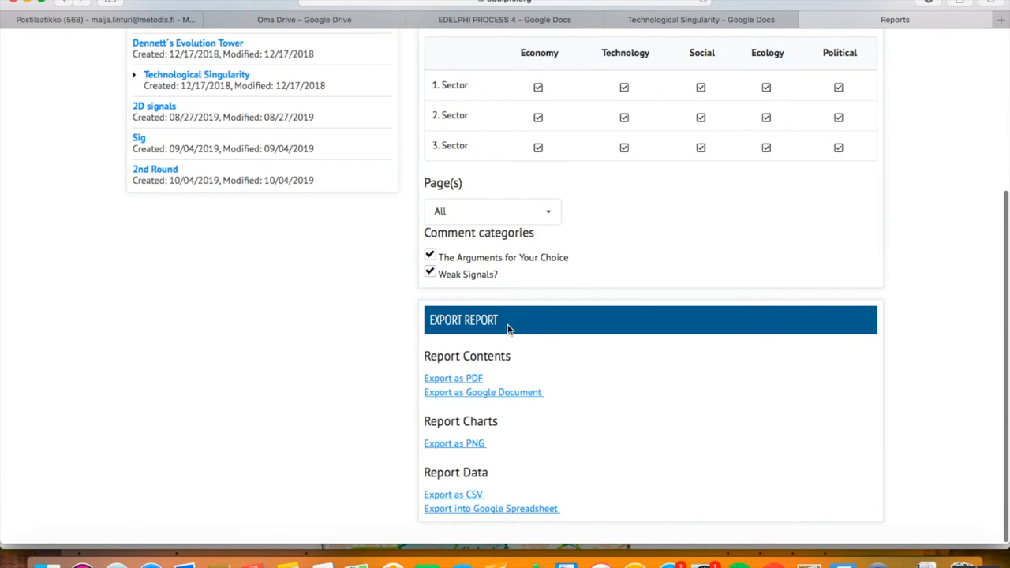
mouse_move(505, 426)
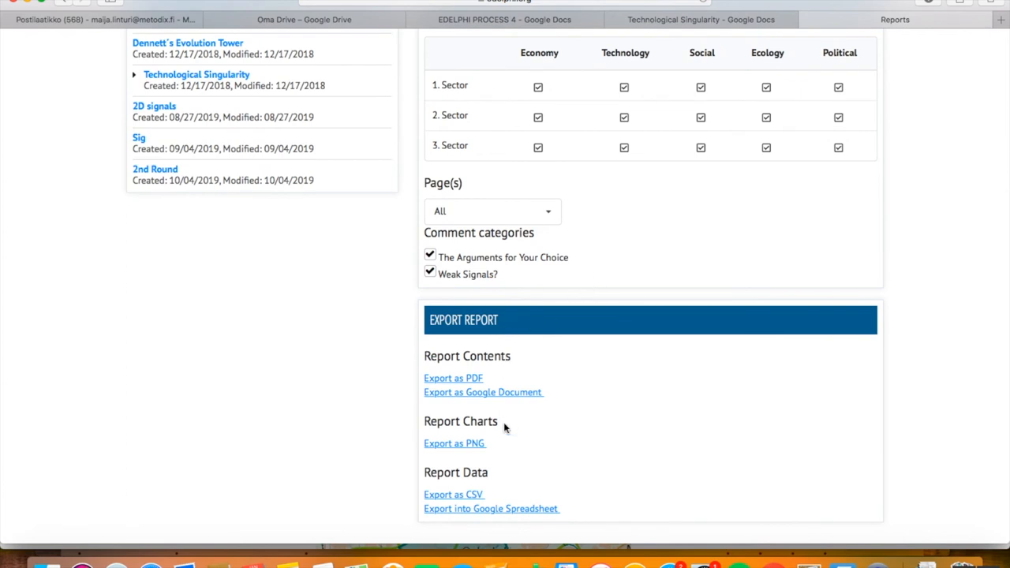
mouse_move(467, 448)
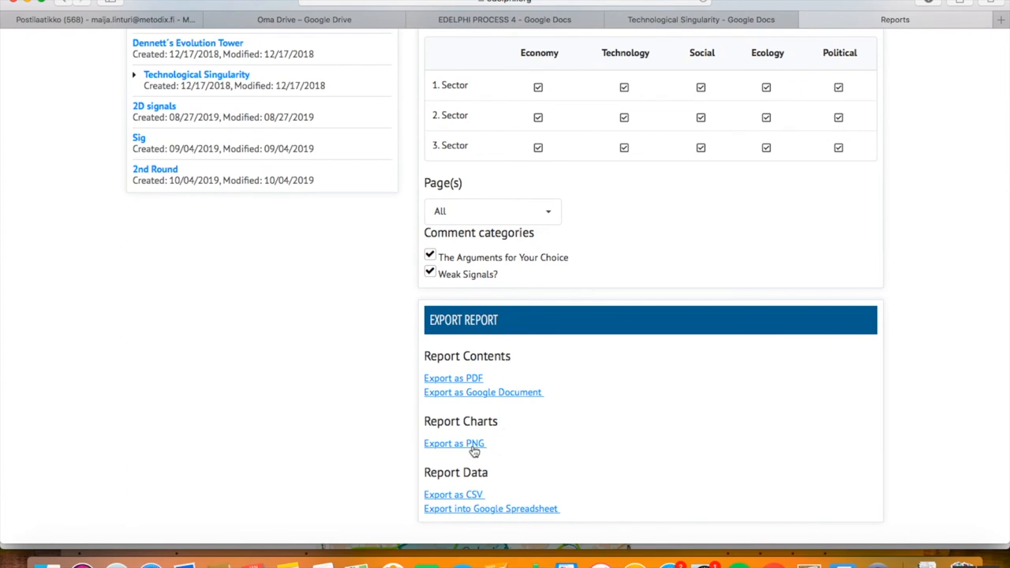
click(454, 443)
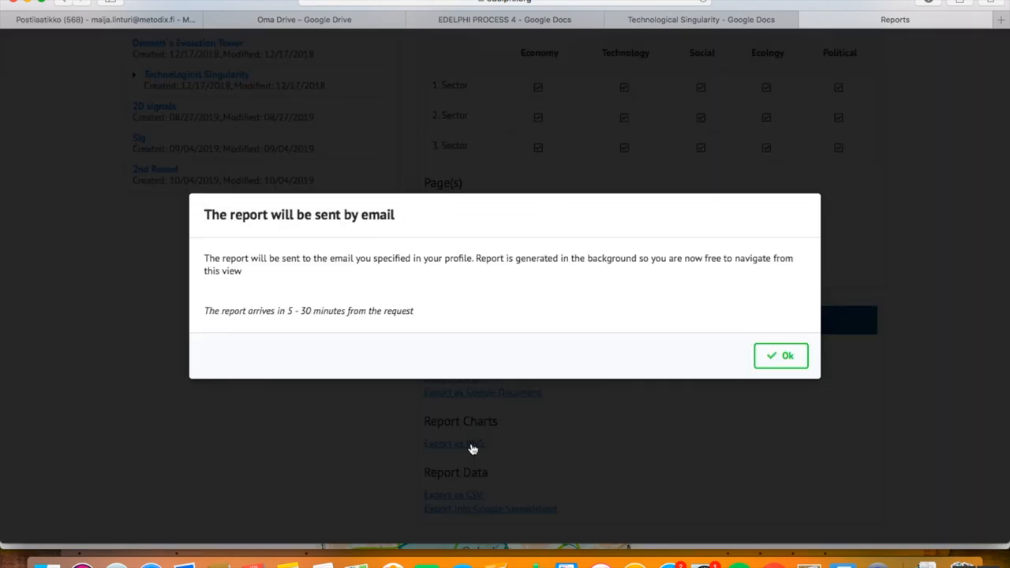
mouse_move(783, 362)
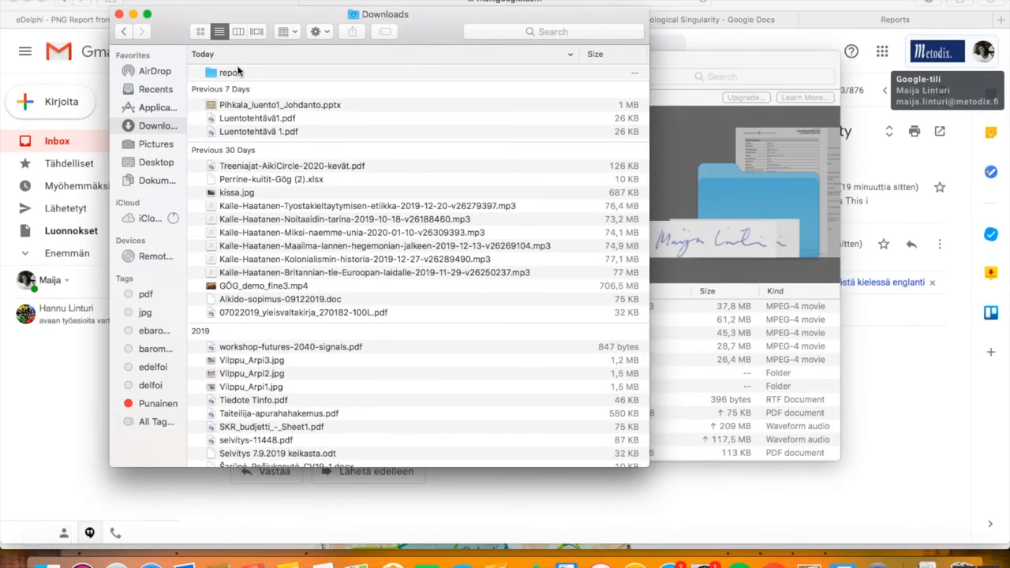
- Open the downloaded report folder and view The development of computers chart image
click(231, 73)
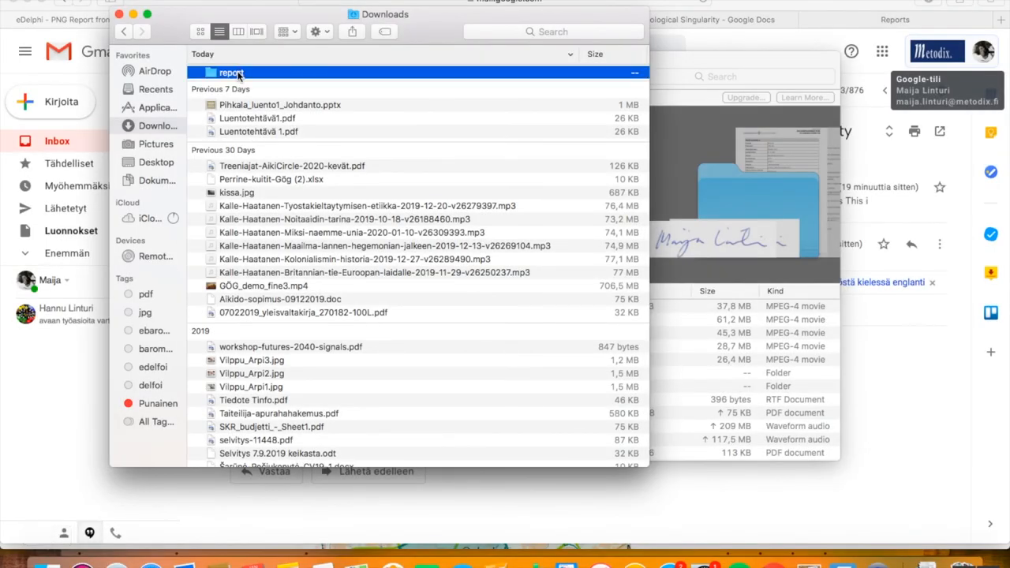
double_click(229, 73)
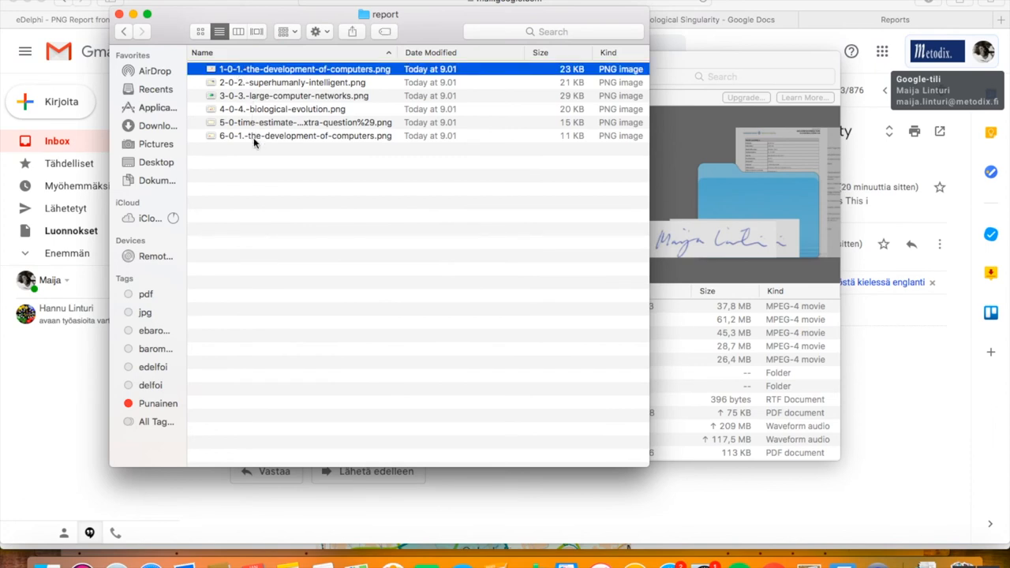
double_click(303, 69)
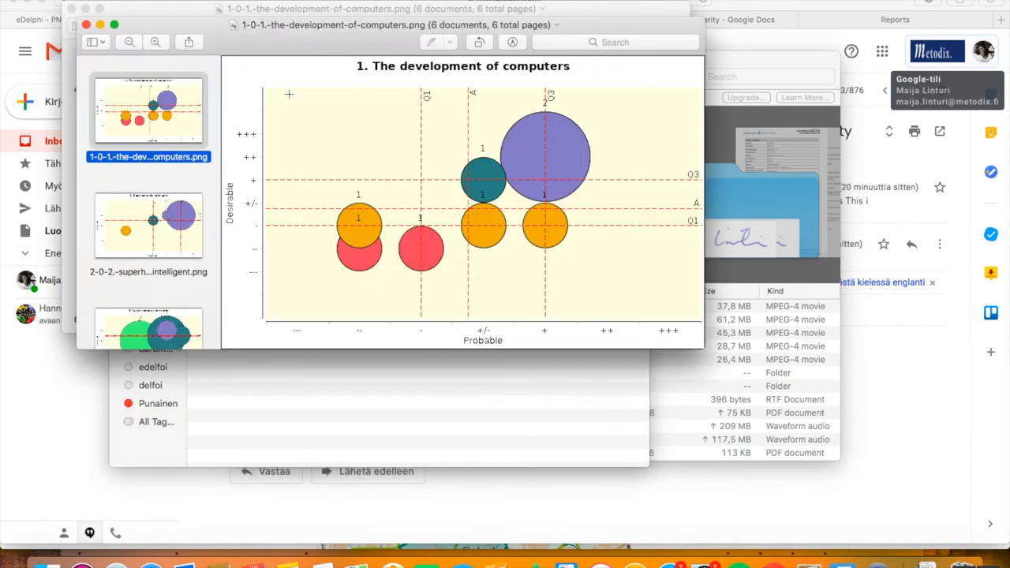
mouse_move(165, 243)
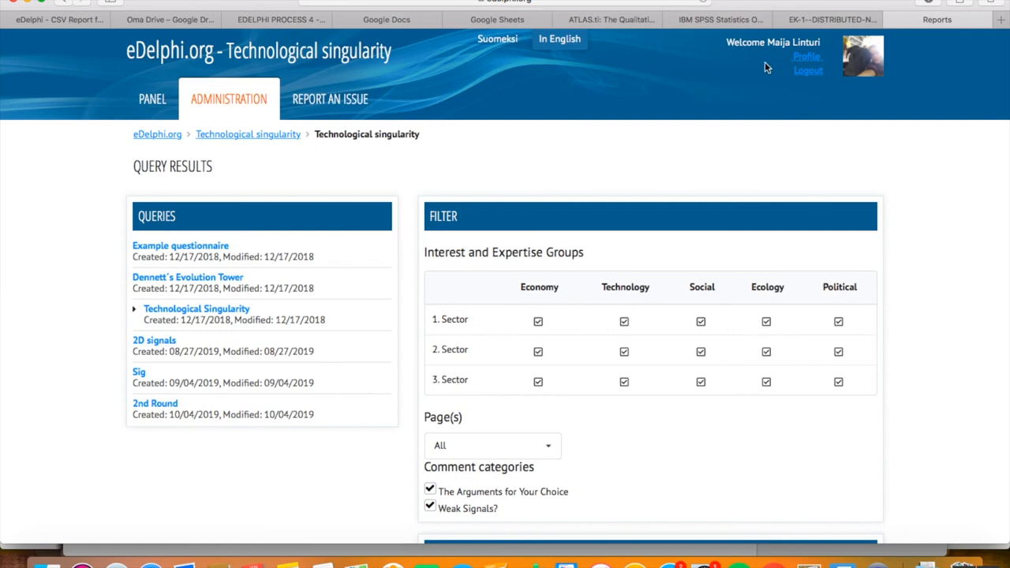
click(717, 19)
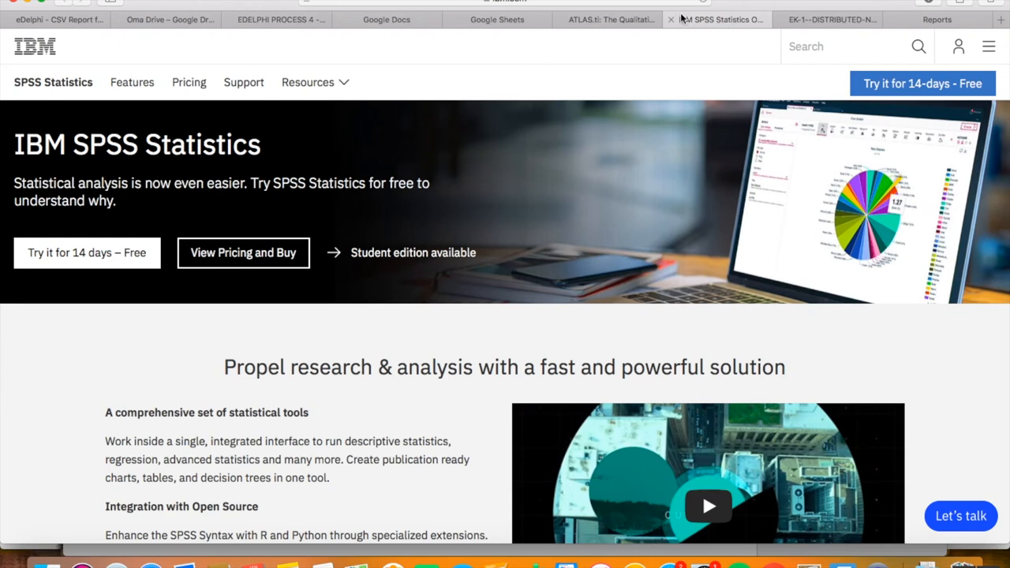
click(607, 18)
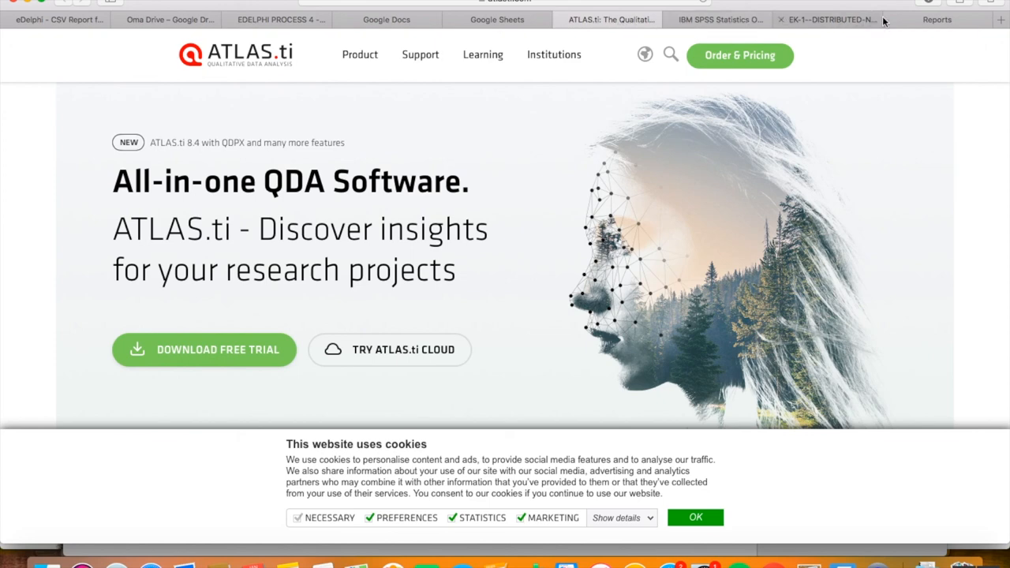
click(60, 14)
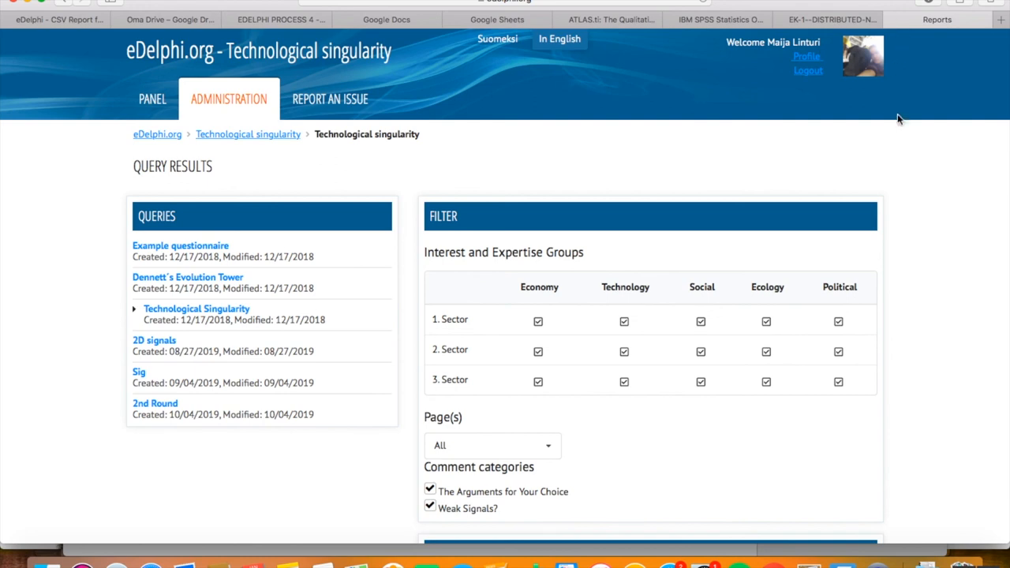
- Export the results into a Google Spreadsheet and dismiss the email delivery notice
scroll(down, 3)
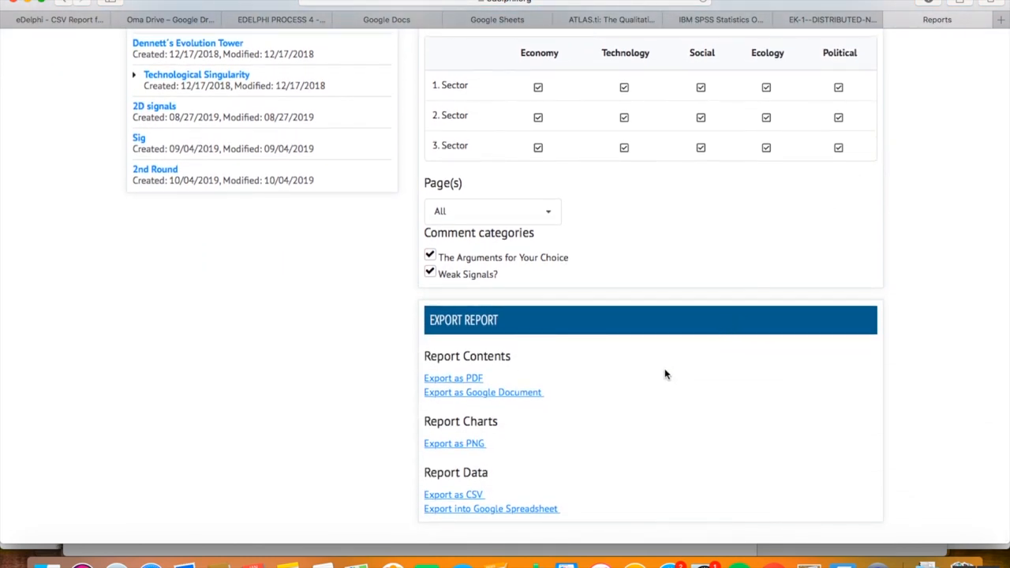
mouse_move(511, 513)
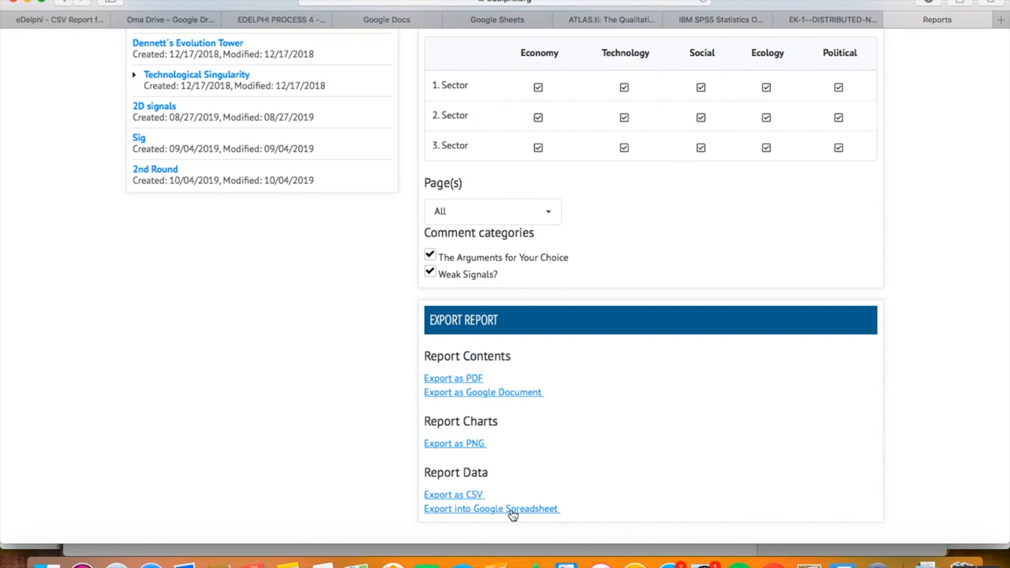
click(491, 508)
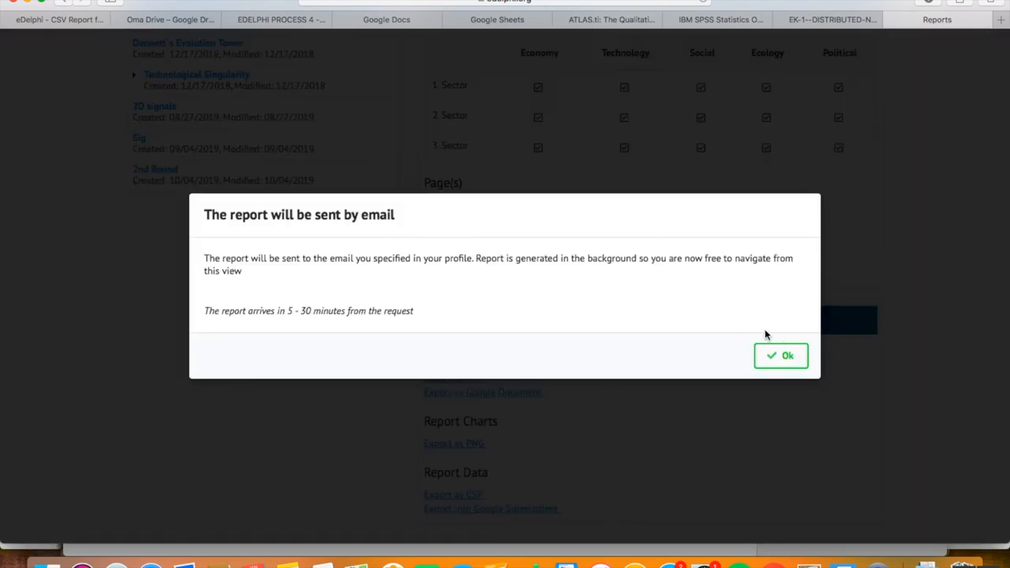
click(782, 357)
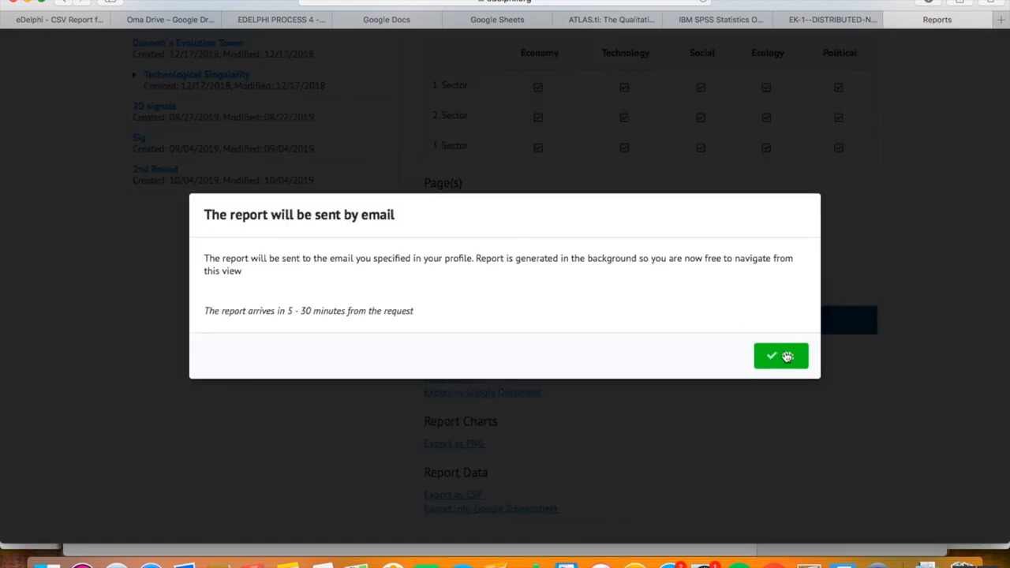
click(780, 355)
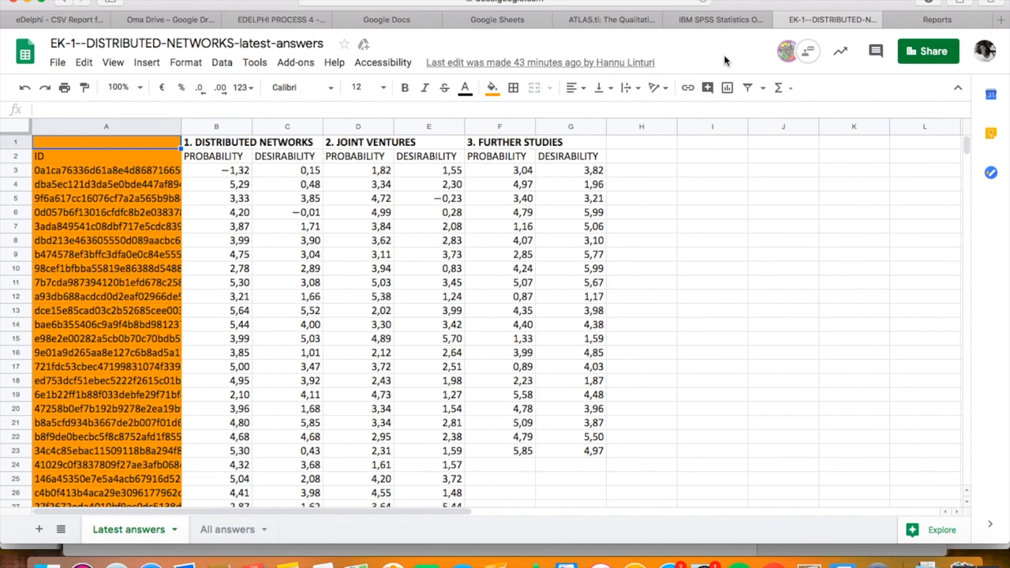
mouse_move(697, 63)
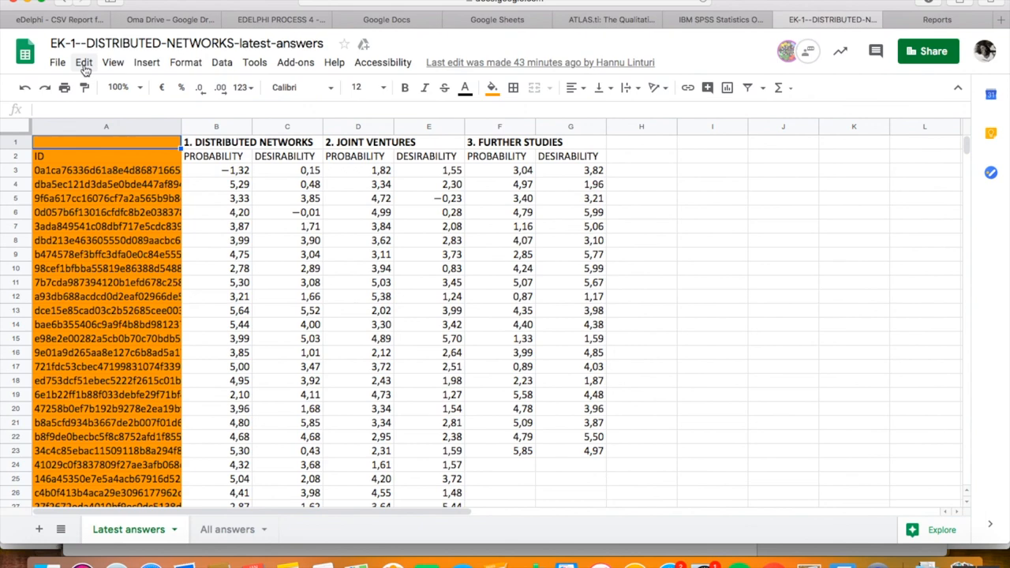
- Open Find and replace from the Edit menu and focus the Find field
click(84, 63)
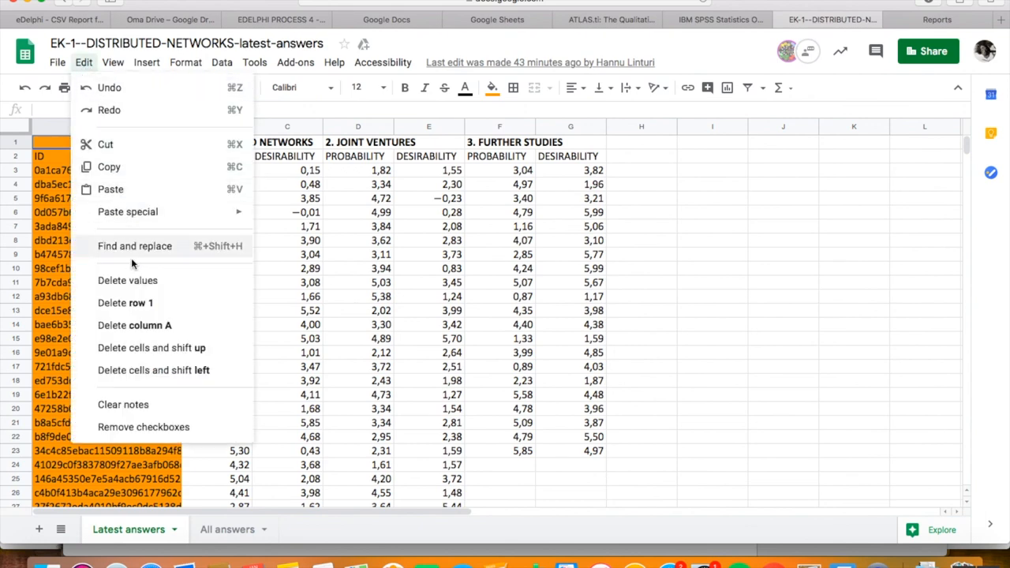
click(134, 247)
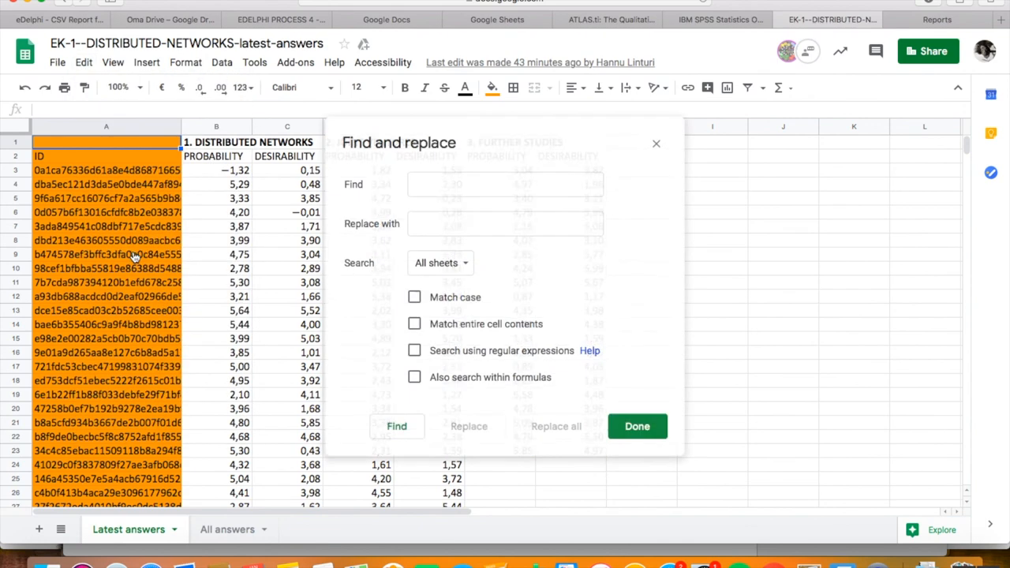
click(505, 183)
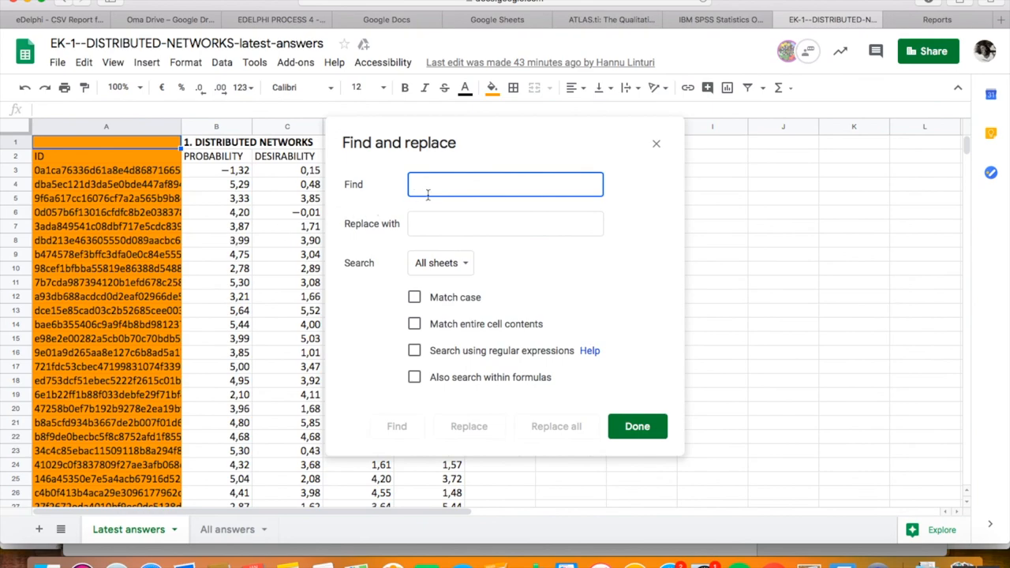
mouse_move(637, 426)
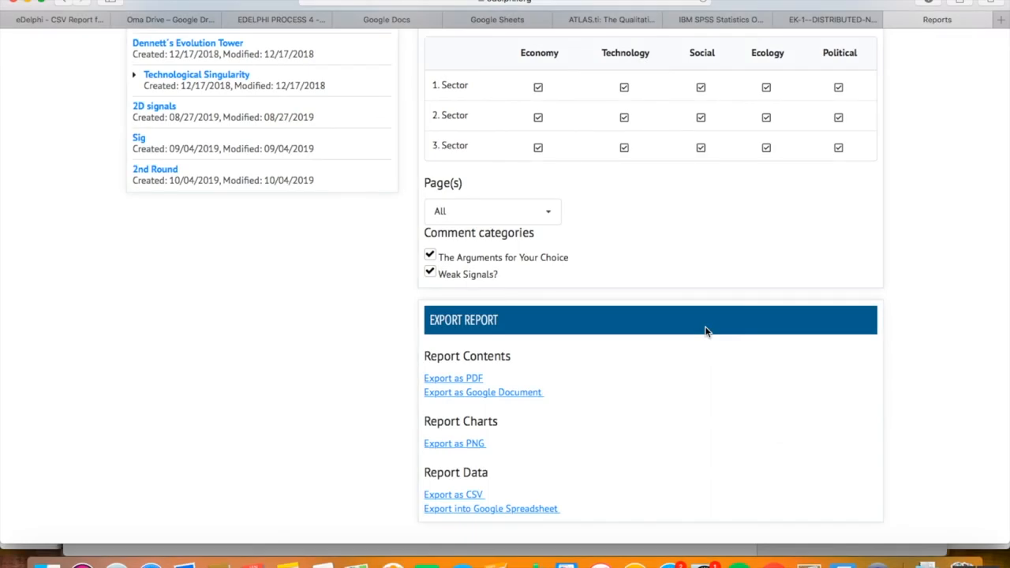
mouse_move(498, 486)
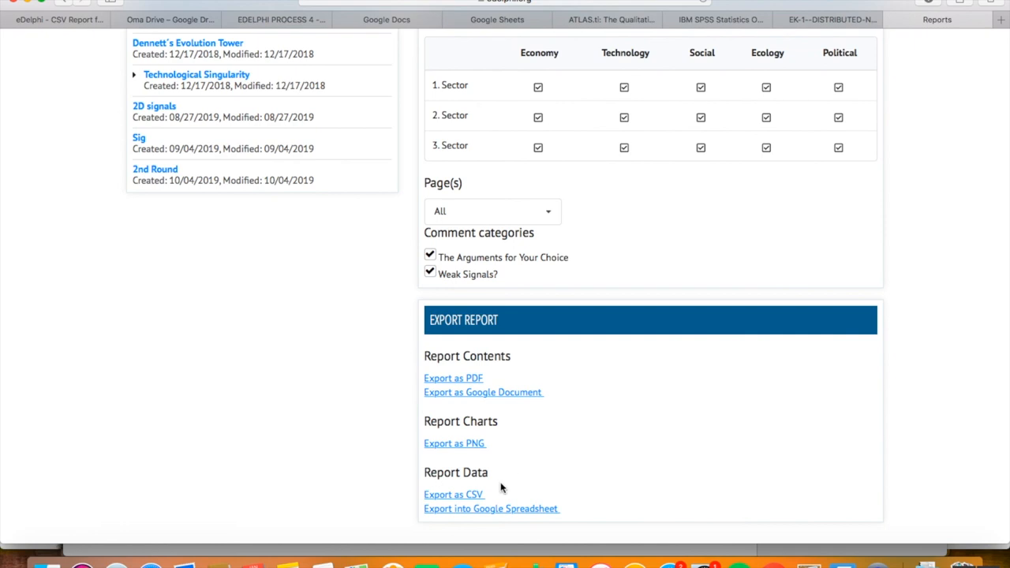
mouse_move(464, 499)
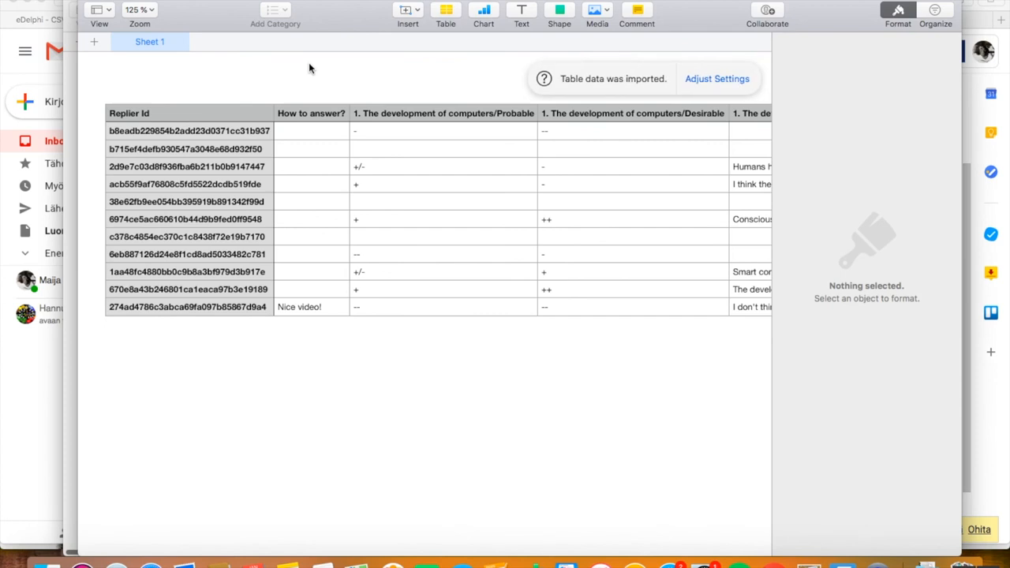
scroll(right, 3)
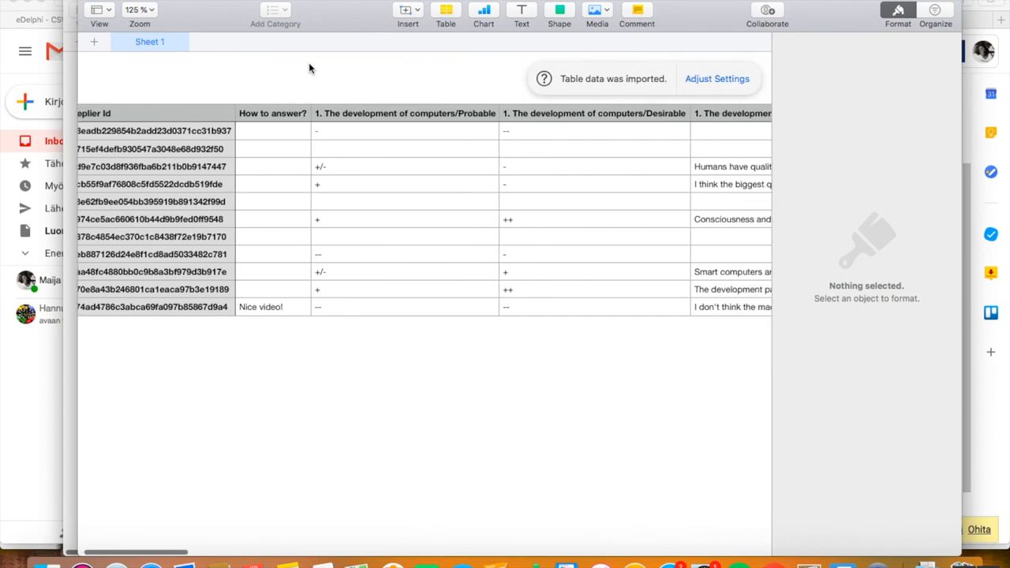
scroll(right, 3)
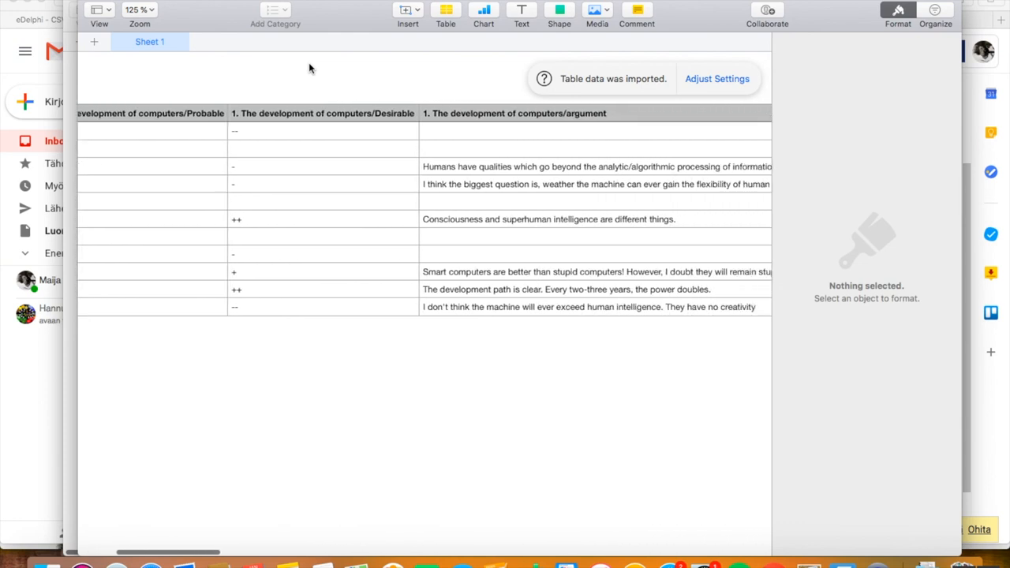